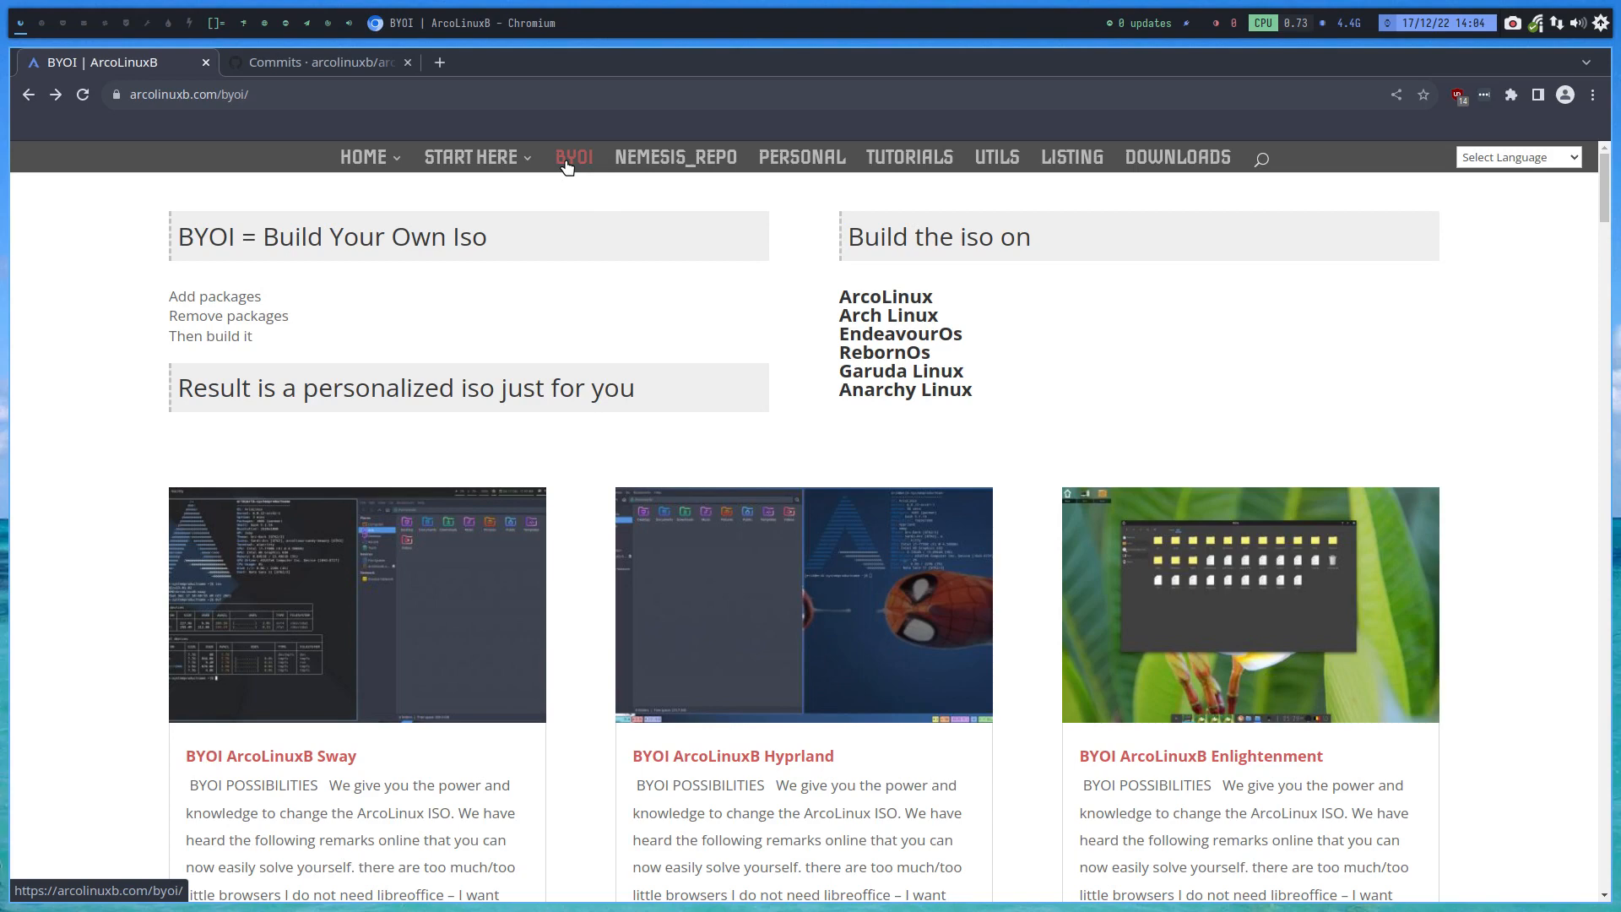
Scroll down the BYOI page and bring up arcolinuxd.com in a new tab
scroll("down", 3)
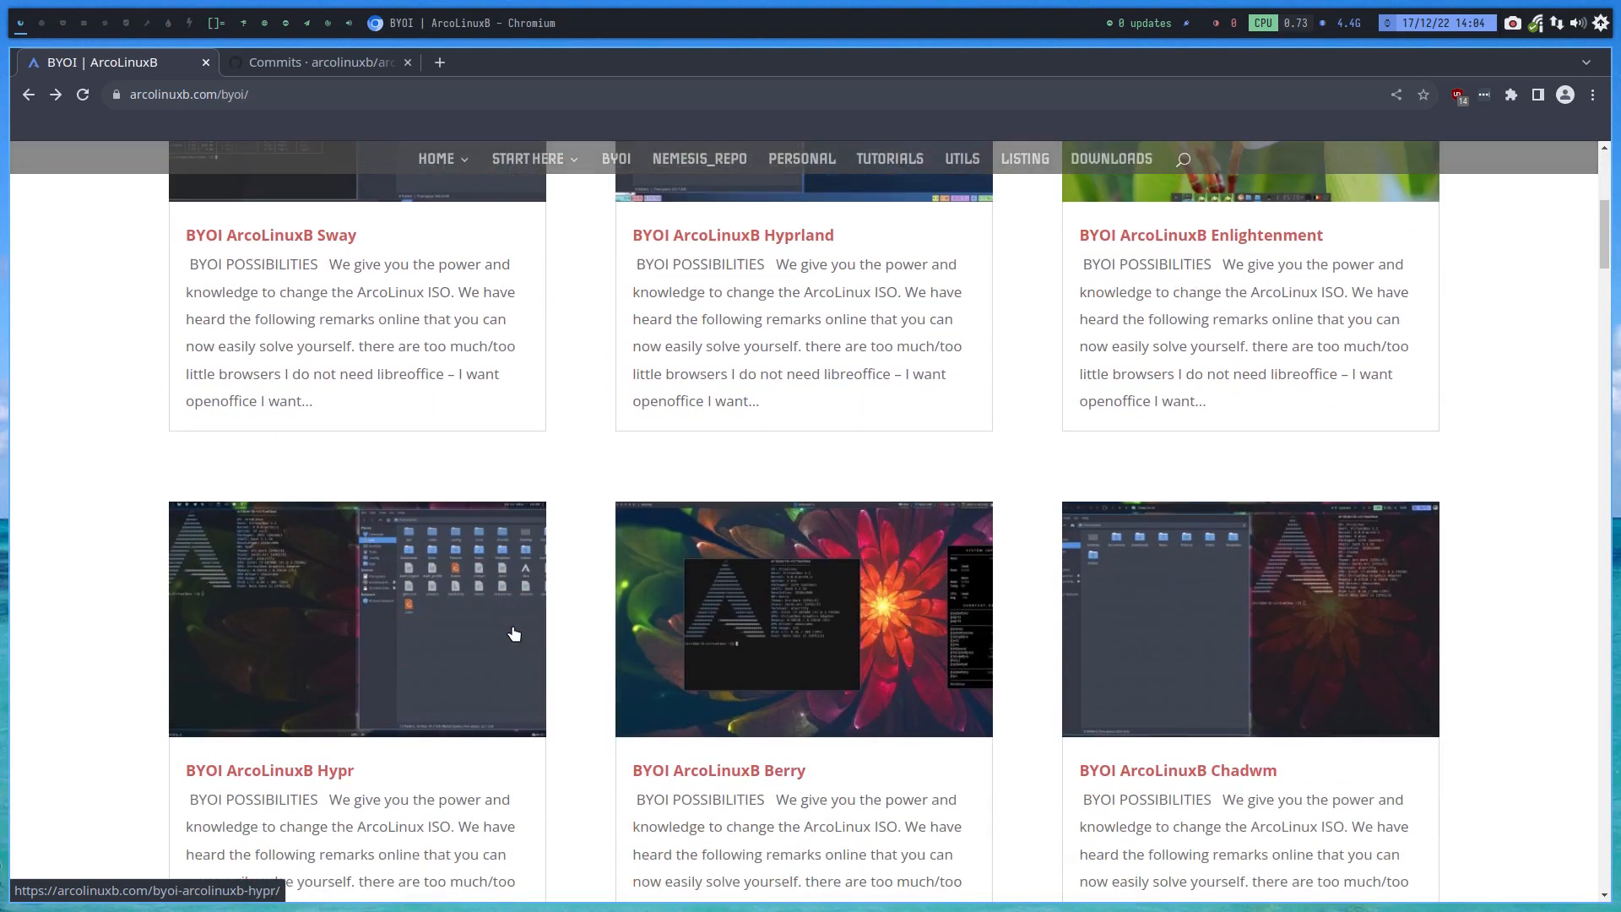
scroll("down", 3)
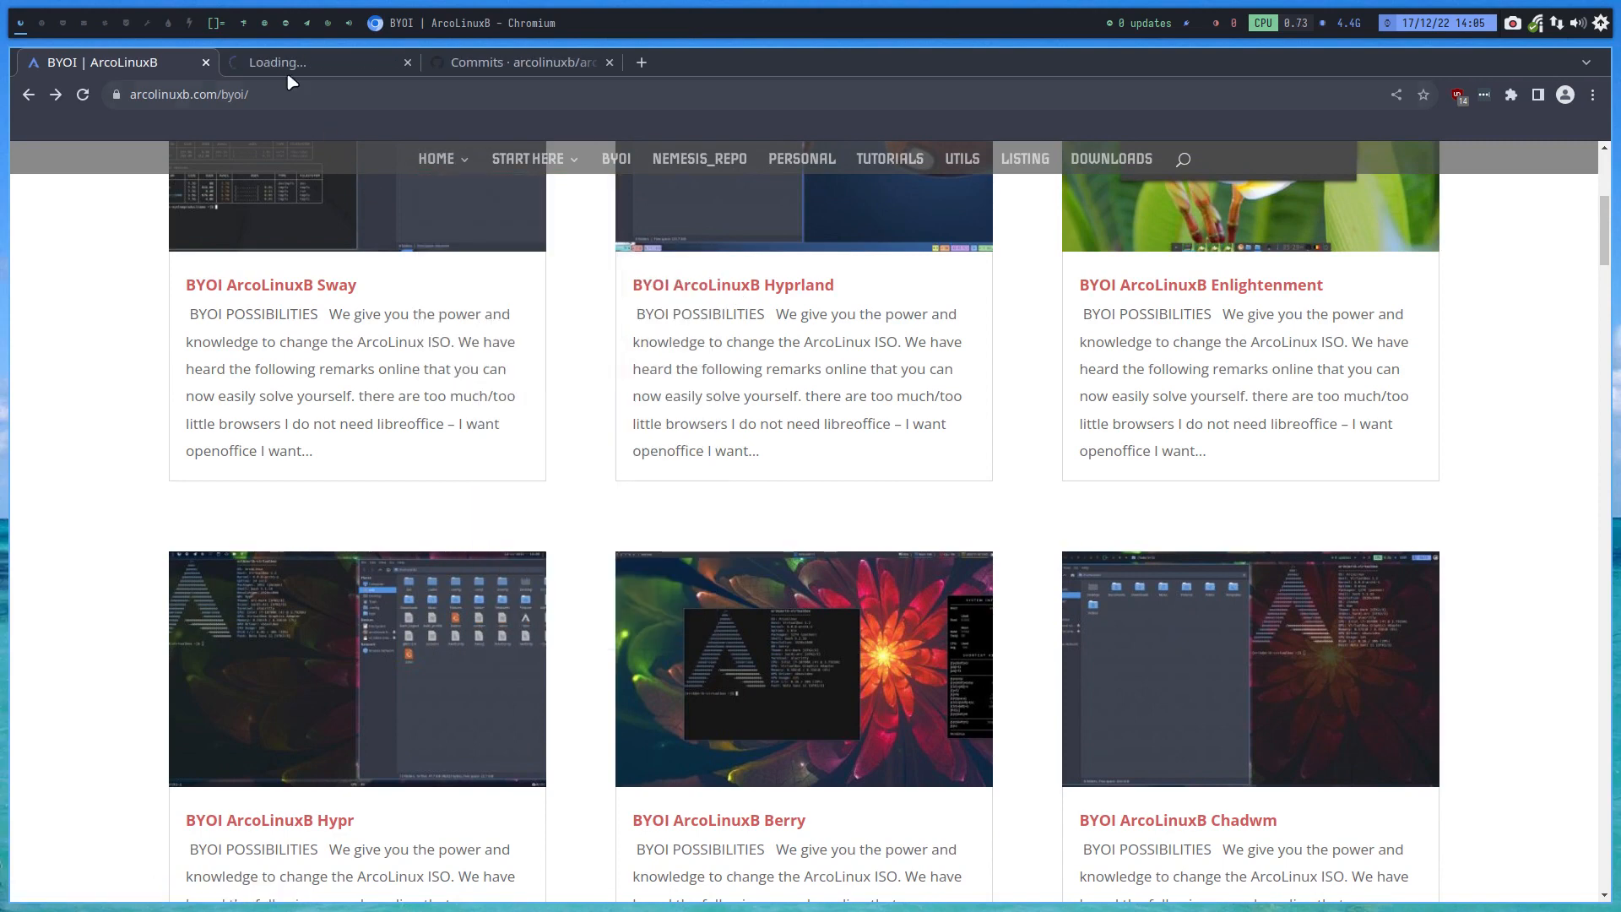
left_click(321, 63)
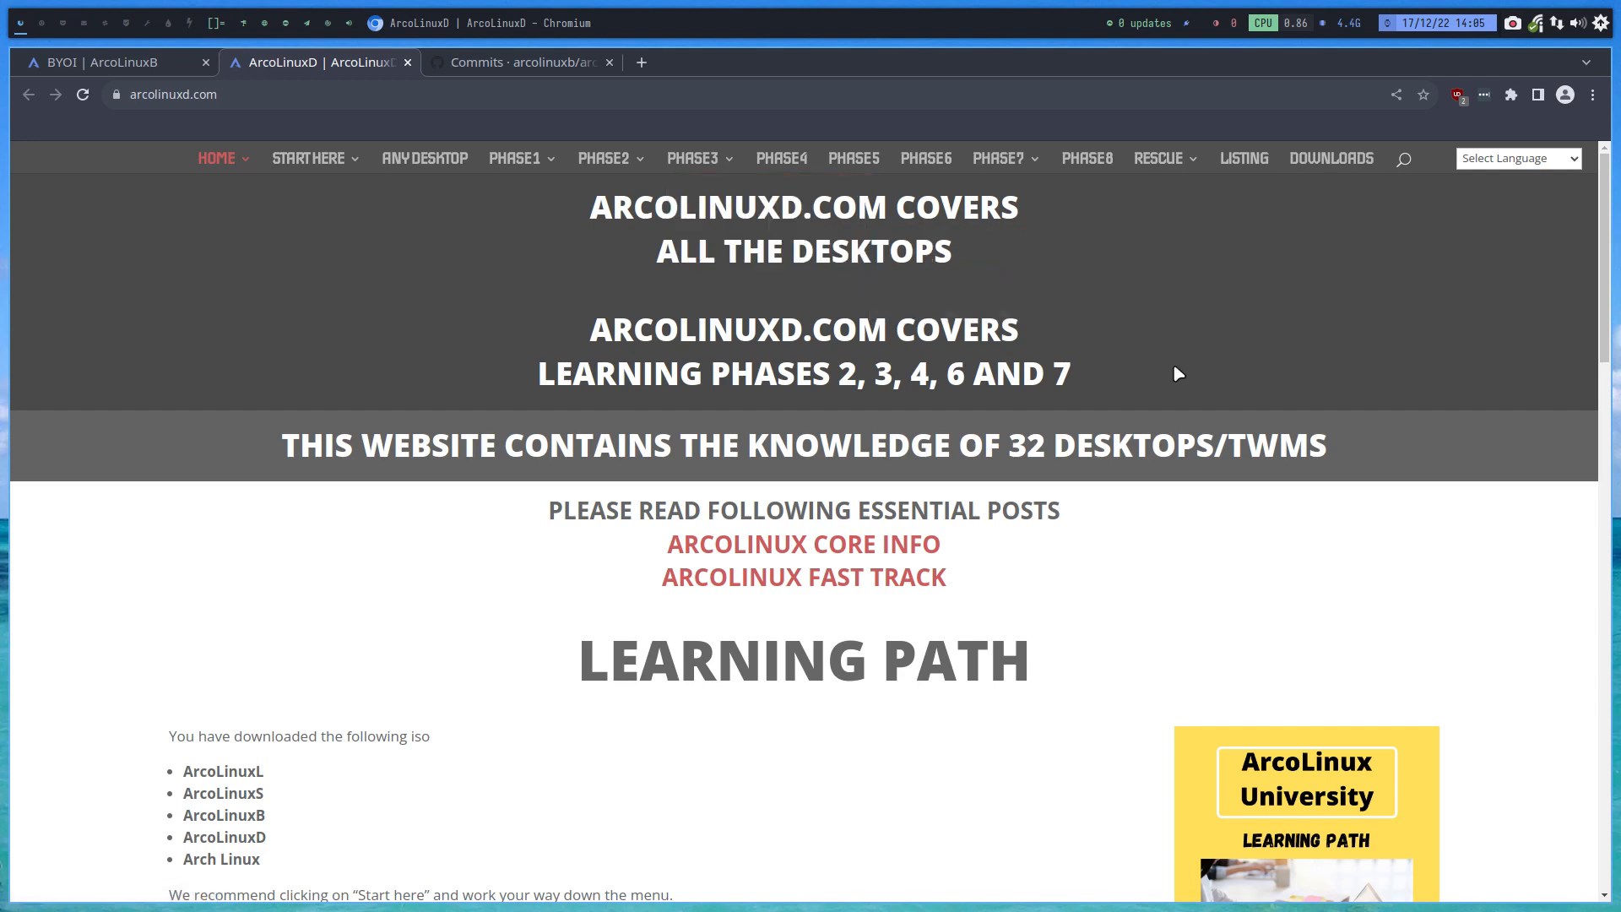
mouse_move(801, 224)
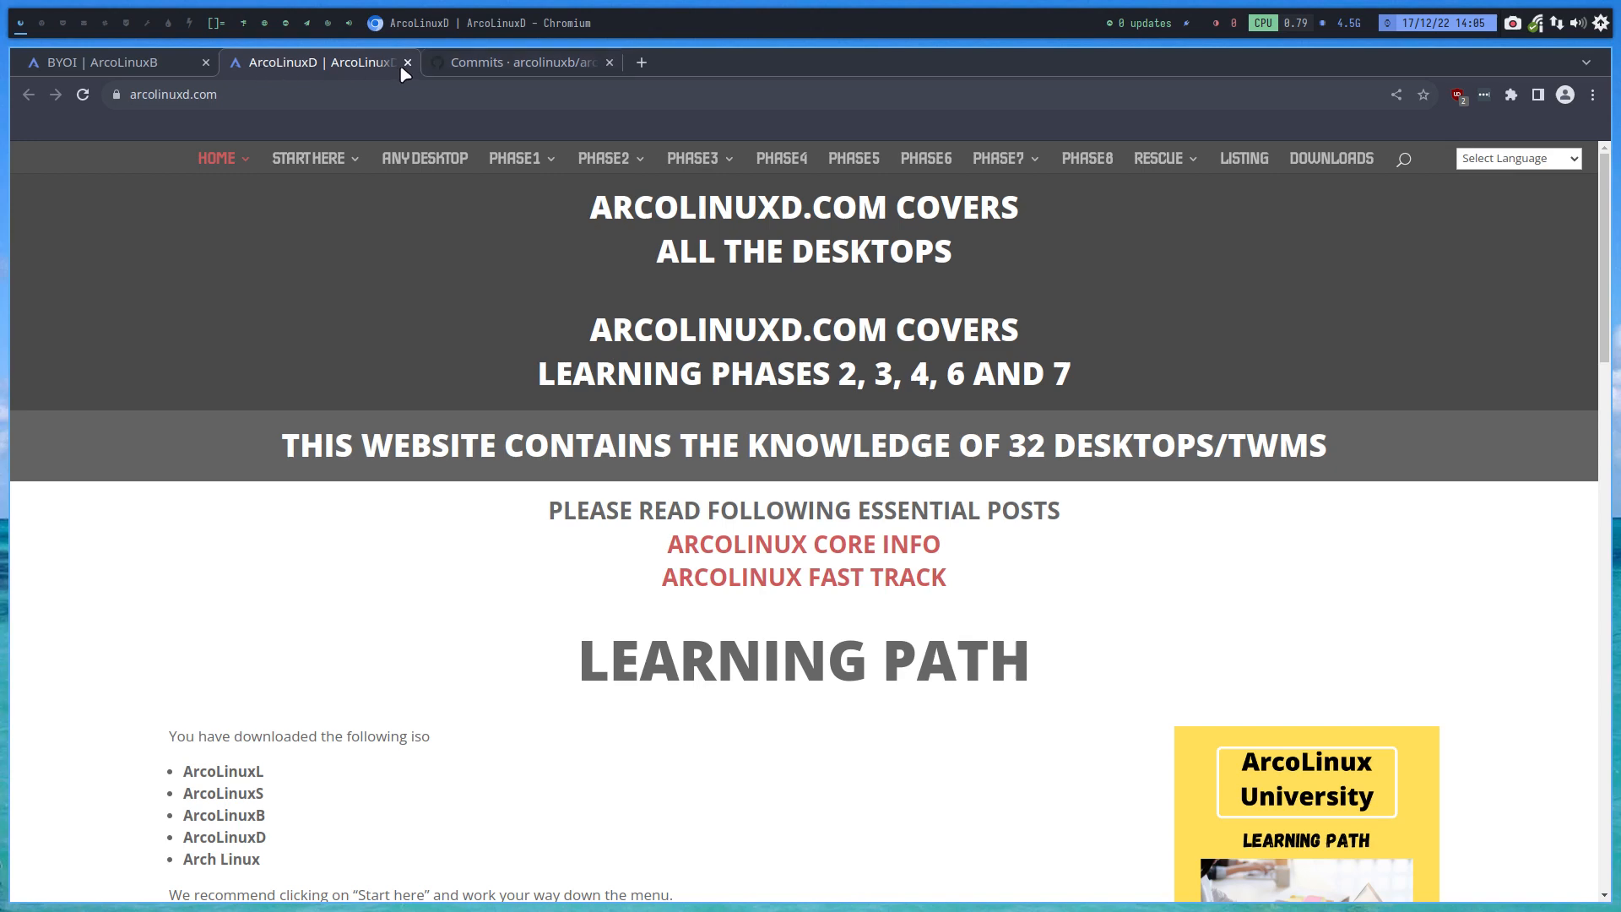
Browse the arcolinuxb organization's GitHub repositories from the arco-hyprland commits, then return to BYOI
left_click(520, 63)
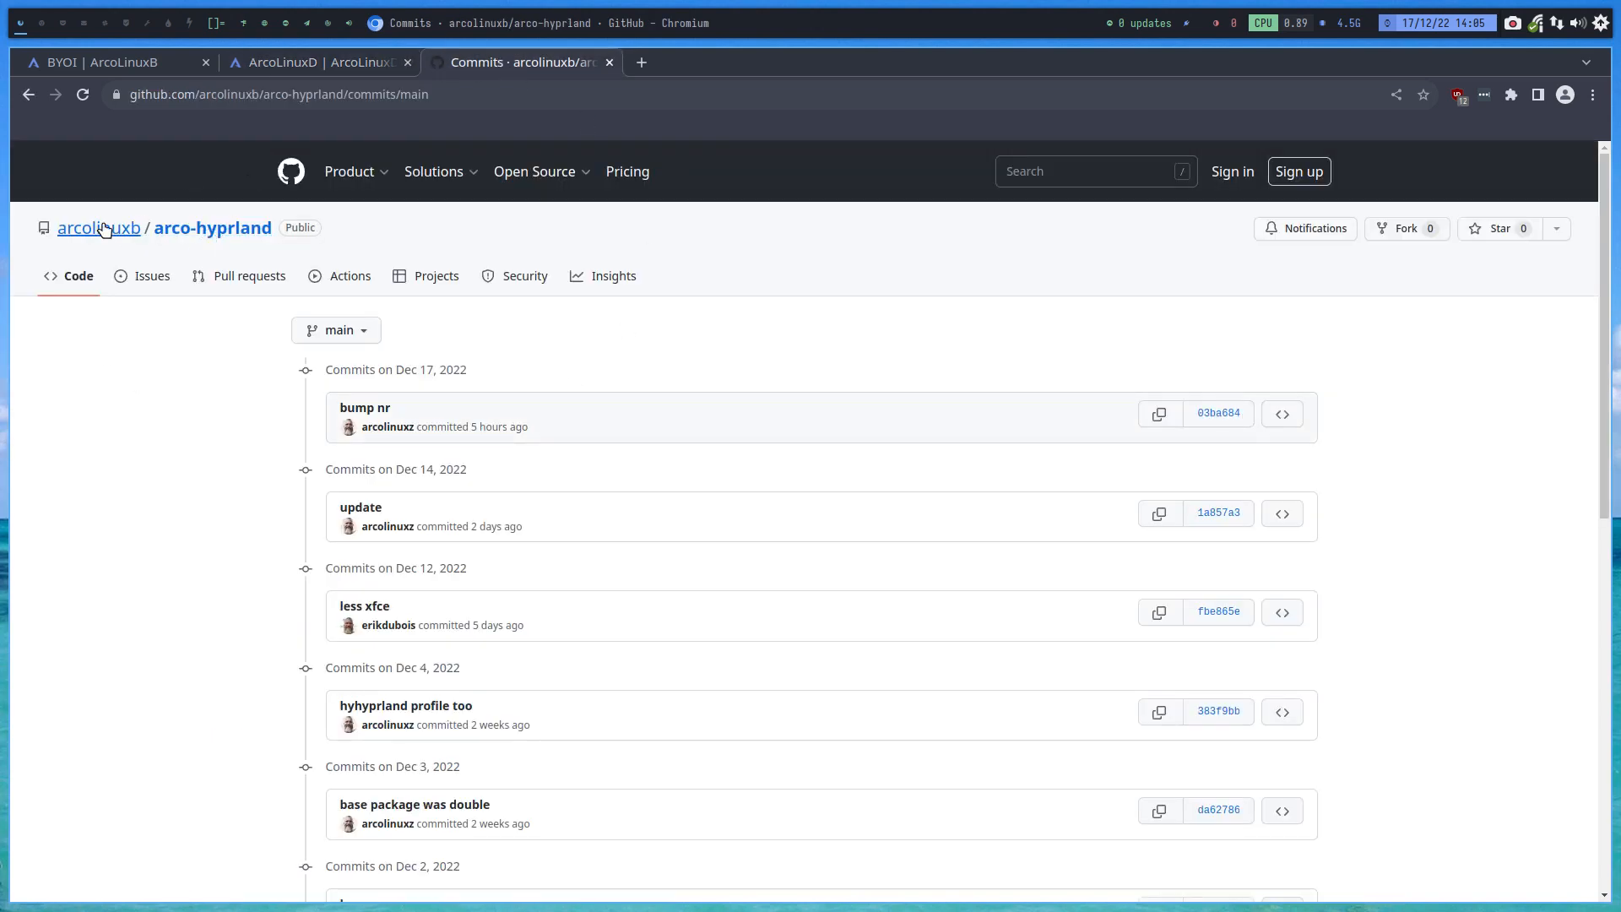
left_click(98, 228)
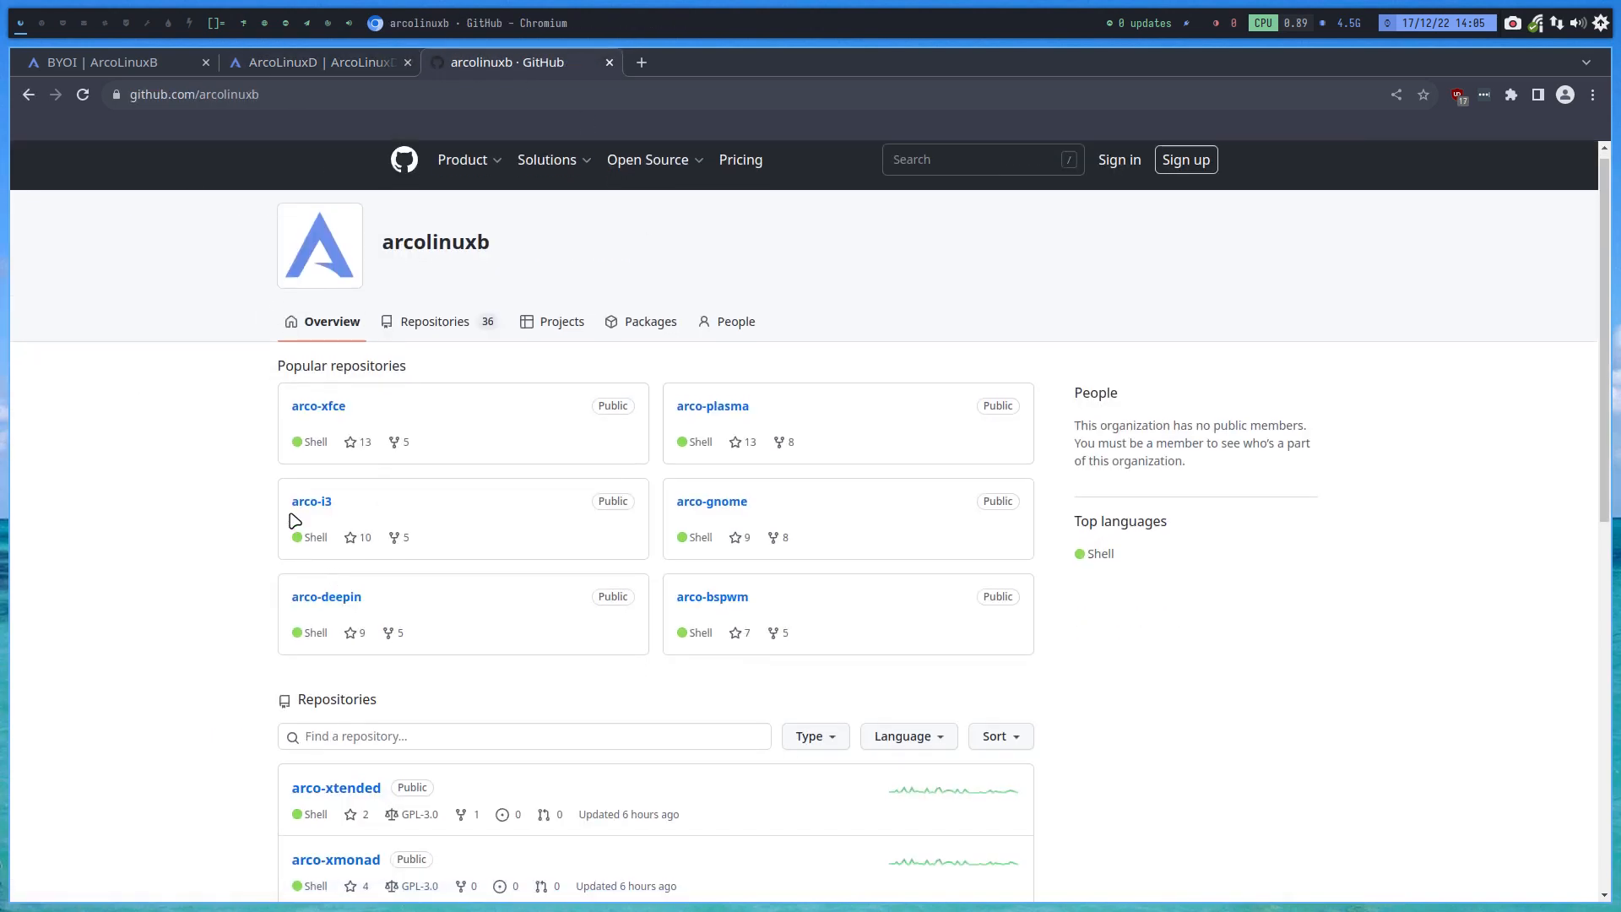
scroll("down", 3)
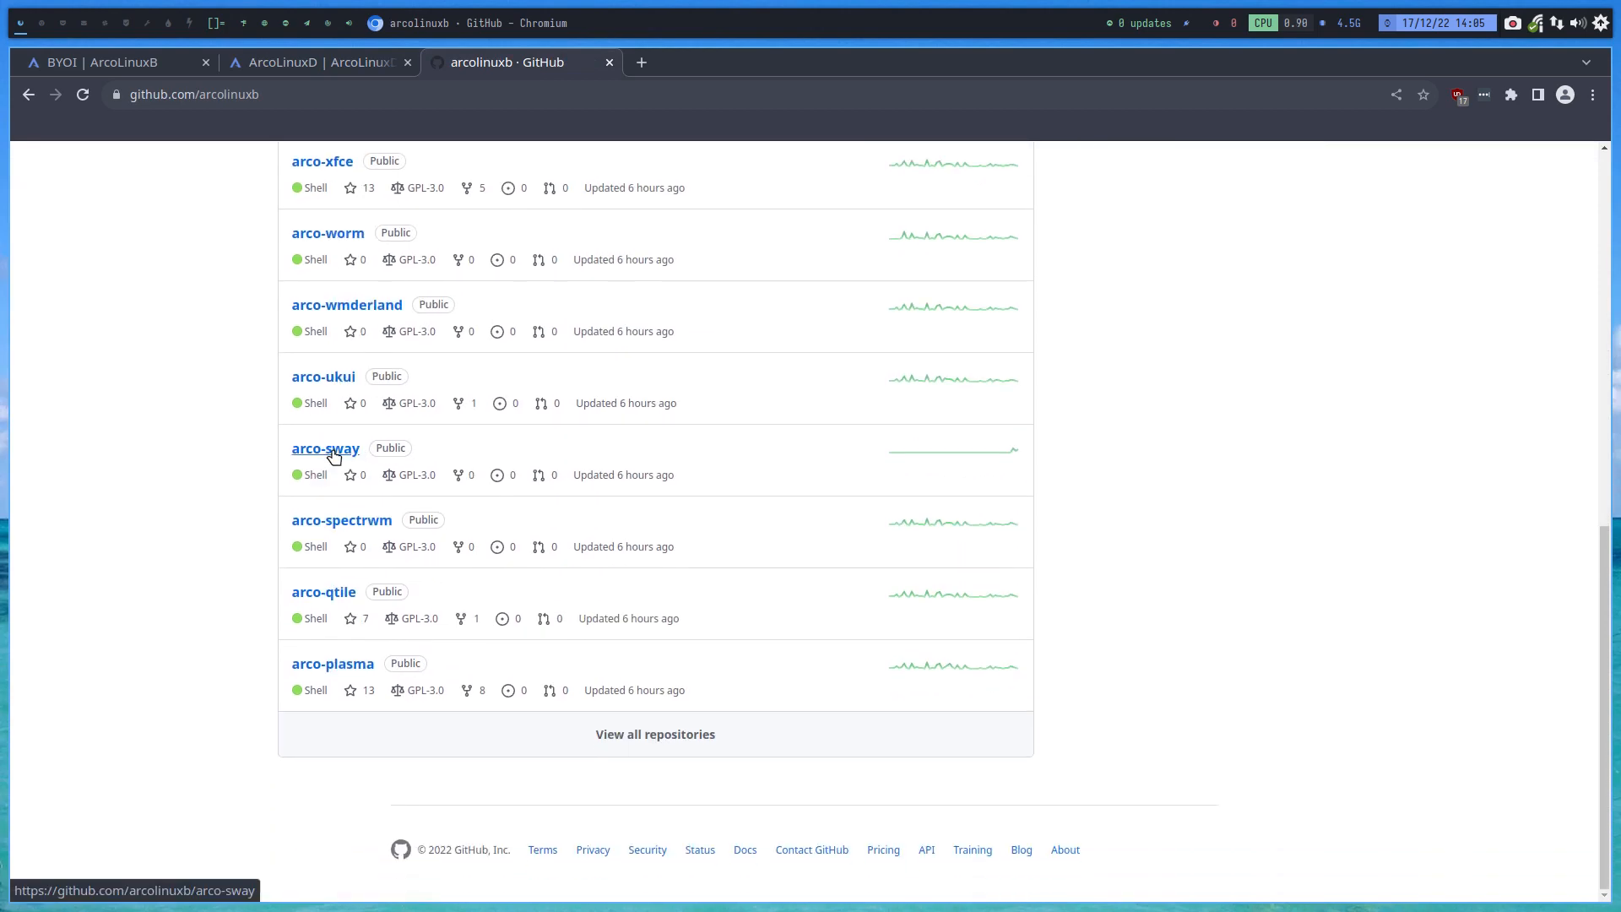
left_click(103, 62)
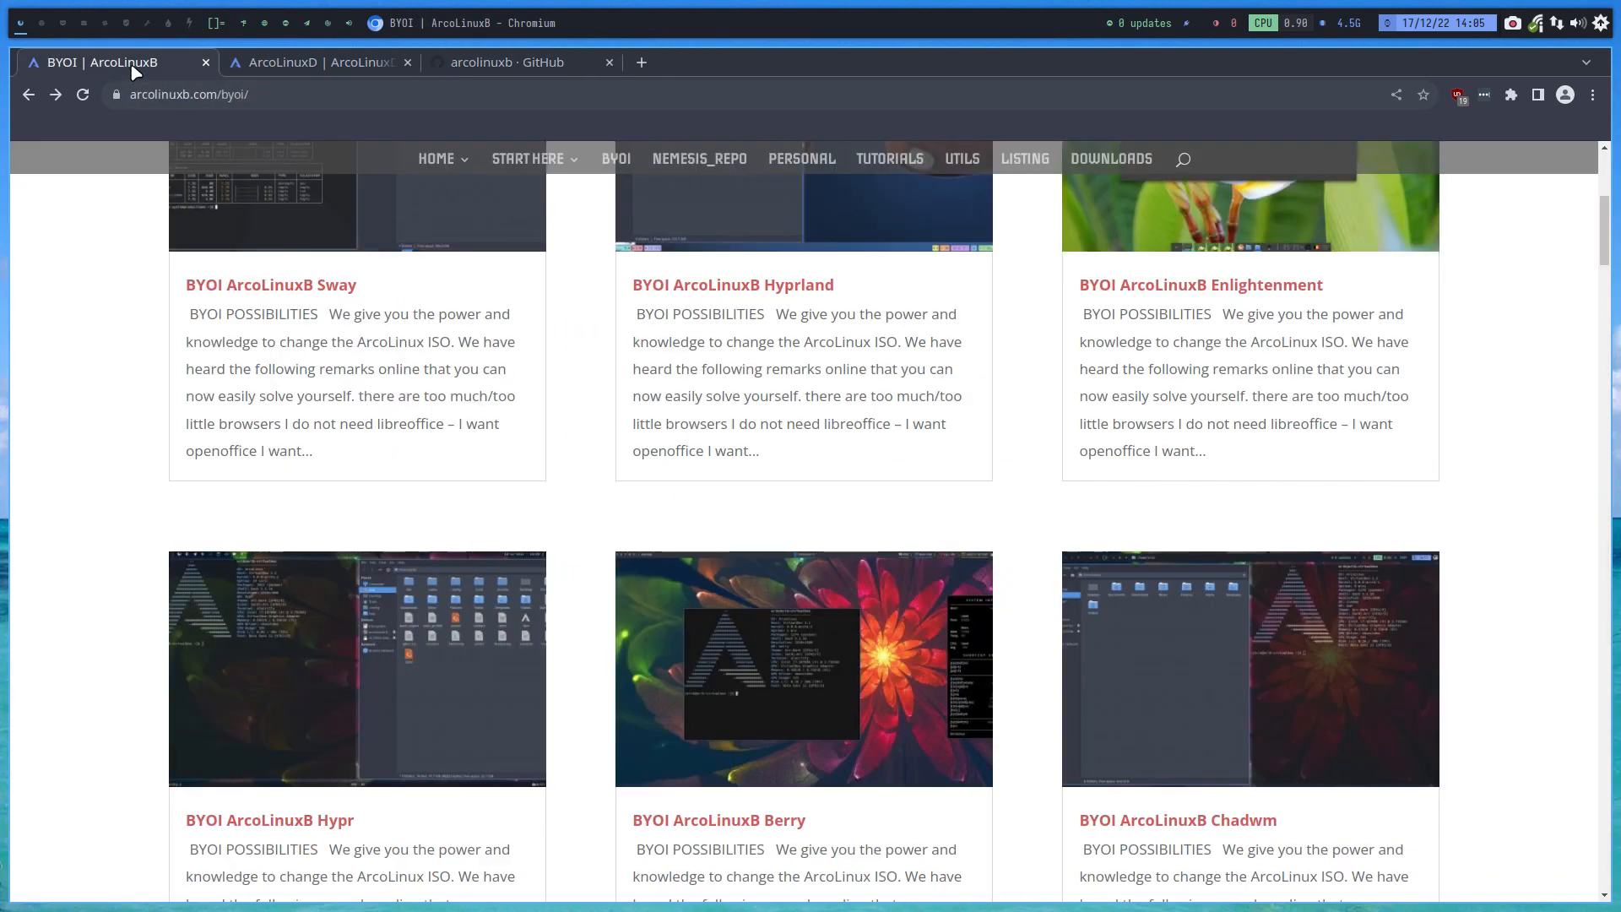
Read the BYOI ArcoLinuxB Hyprland post's procedure and download sections
left_click(731, 284)
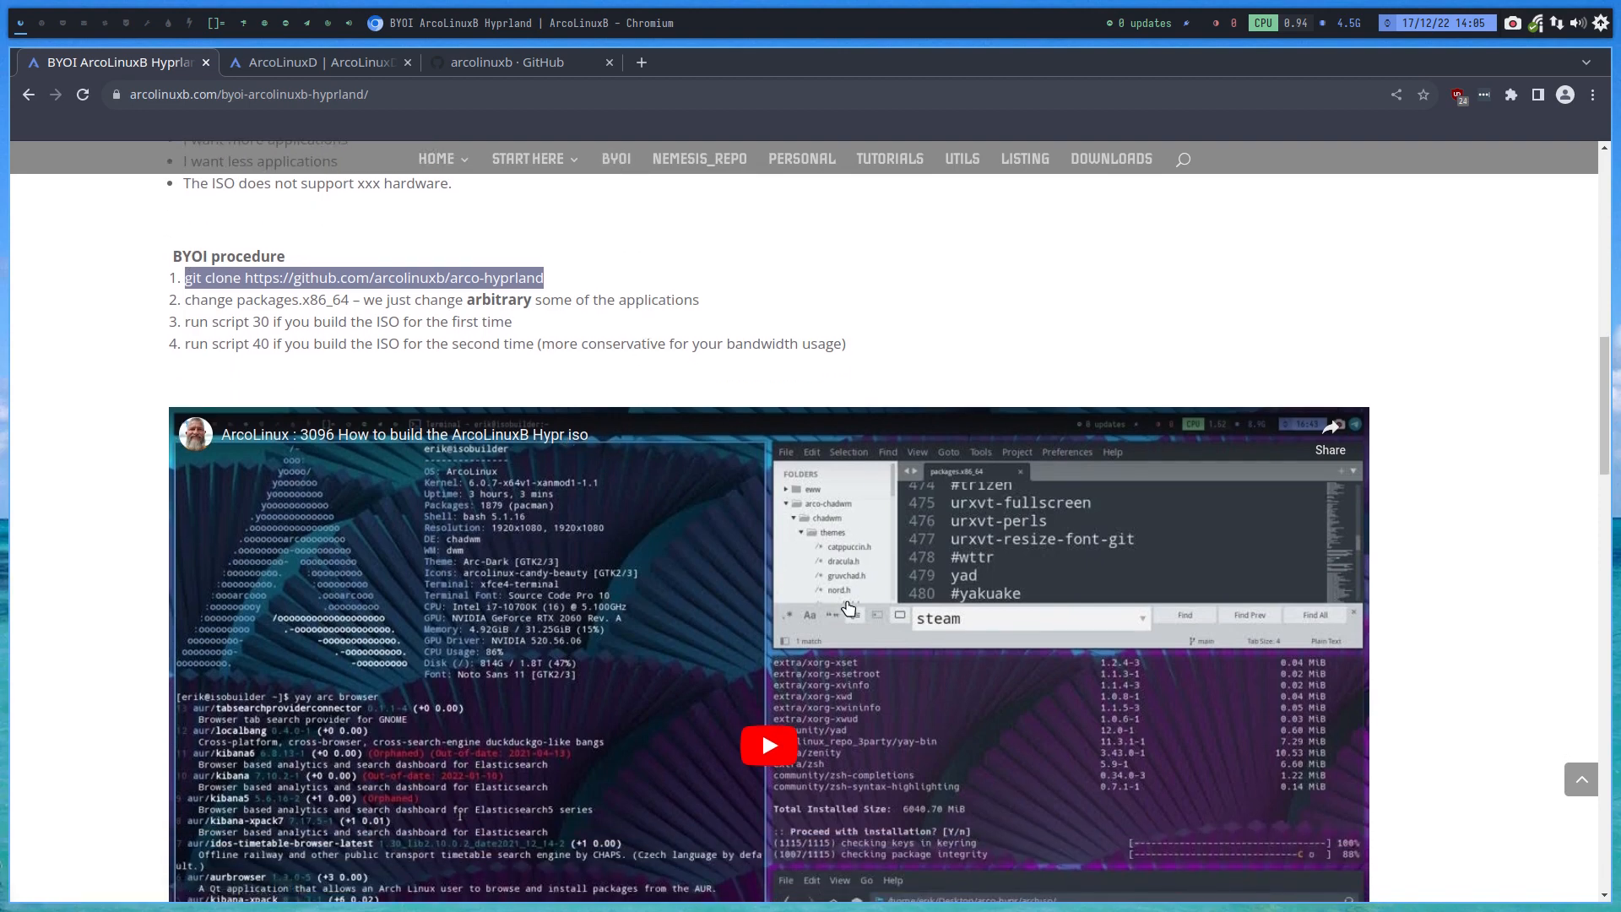
scroll("down", 3)
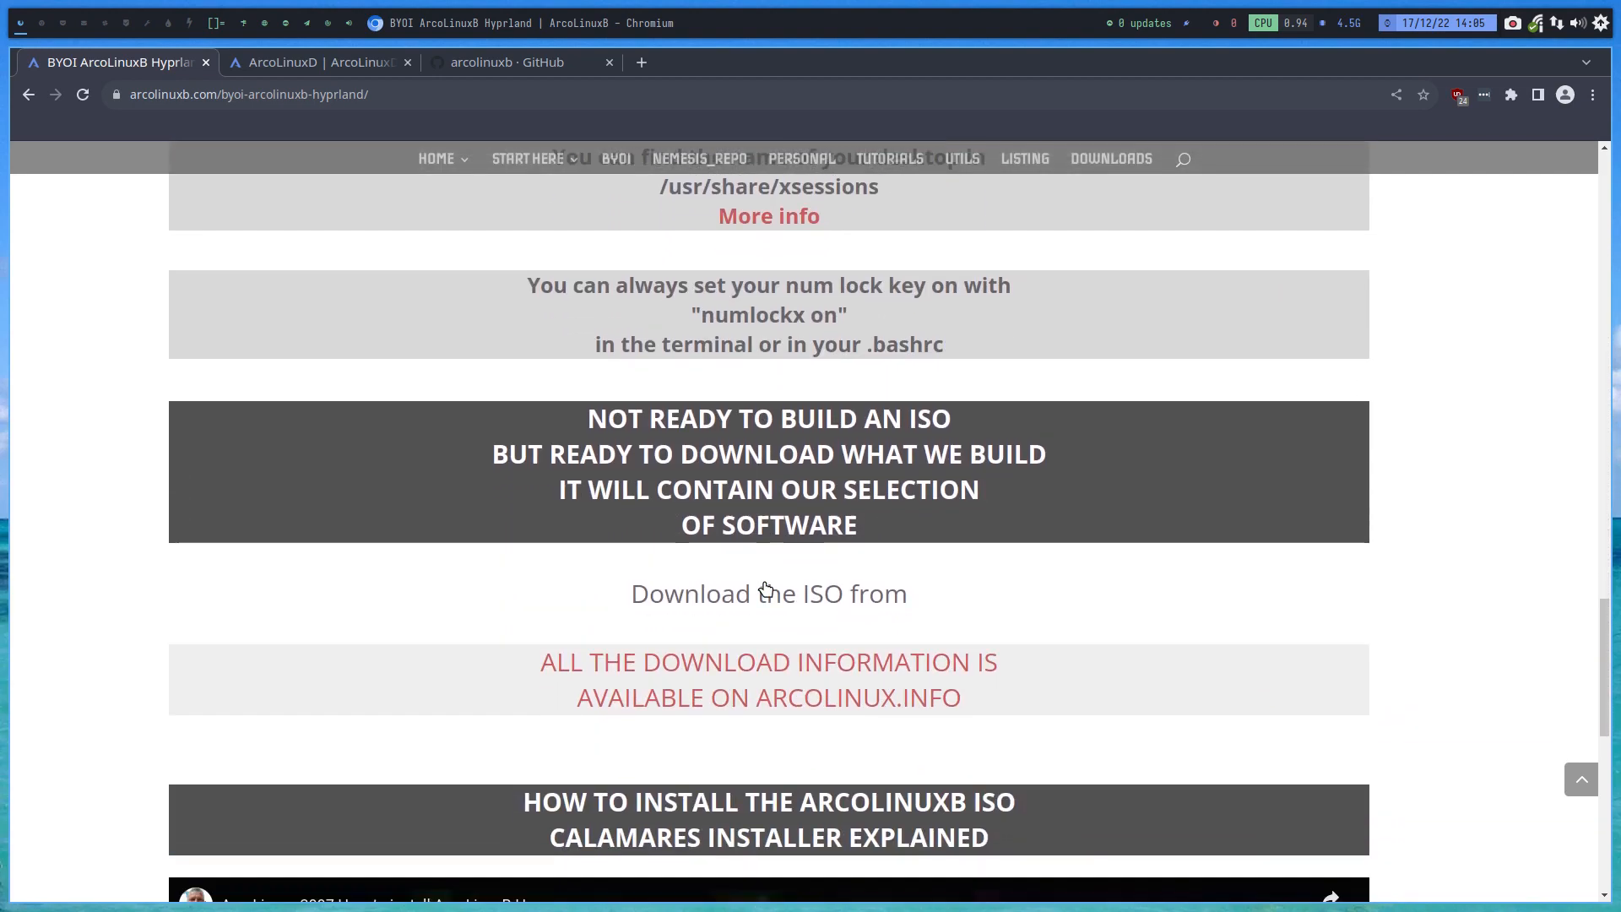
scroll("down", 3)
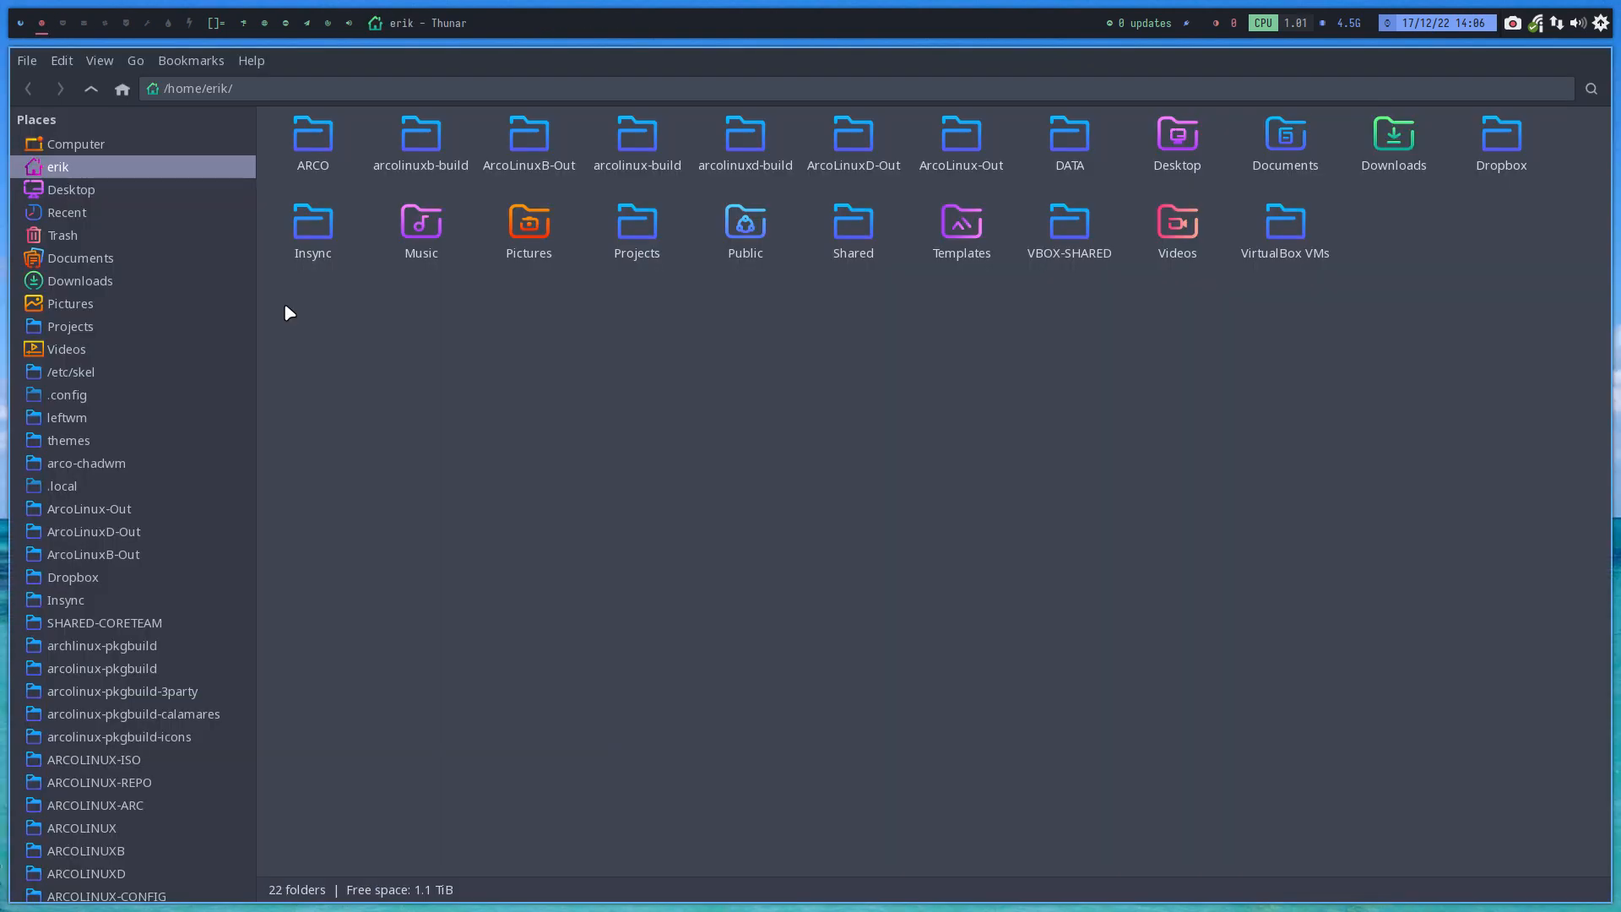
From the Desktop, go into arco-hyprland/archiso and load packages.x86_64 in Sublime Text
left_click(71, 189)
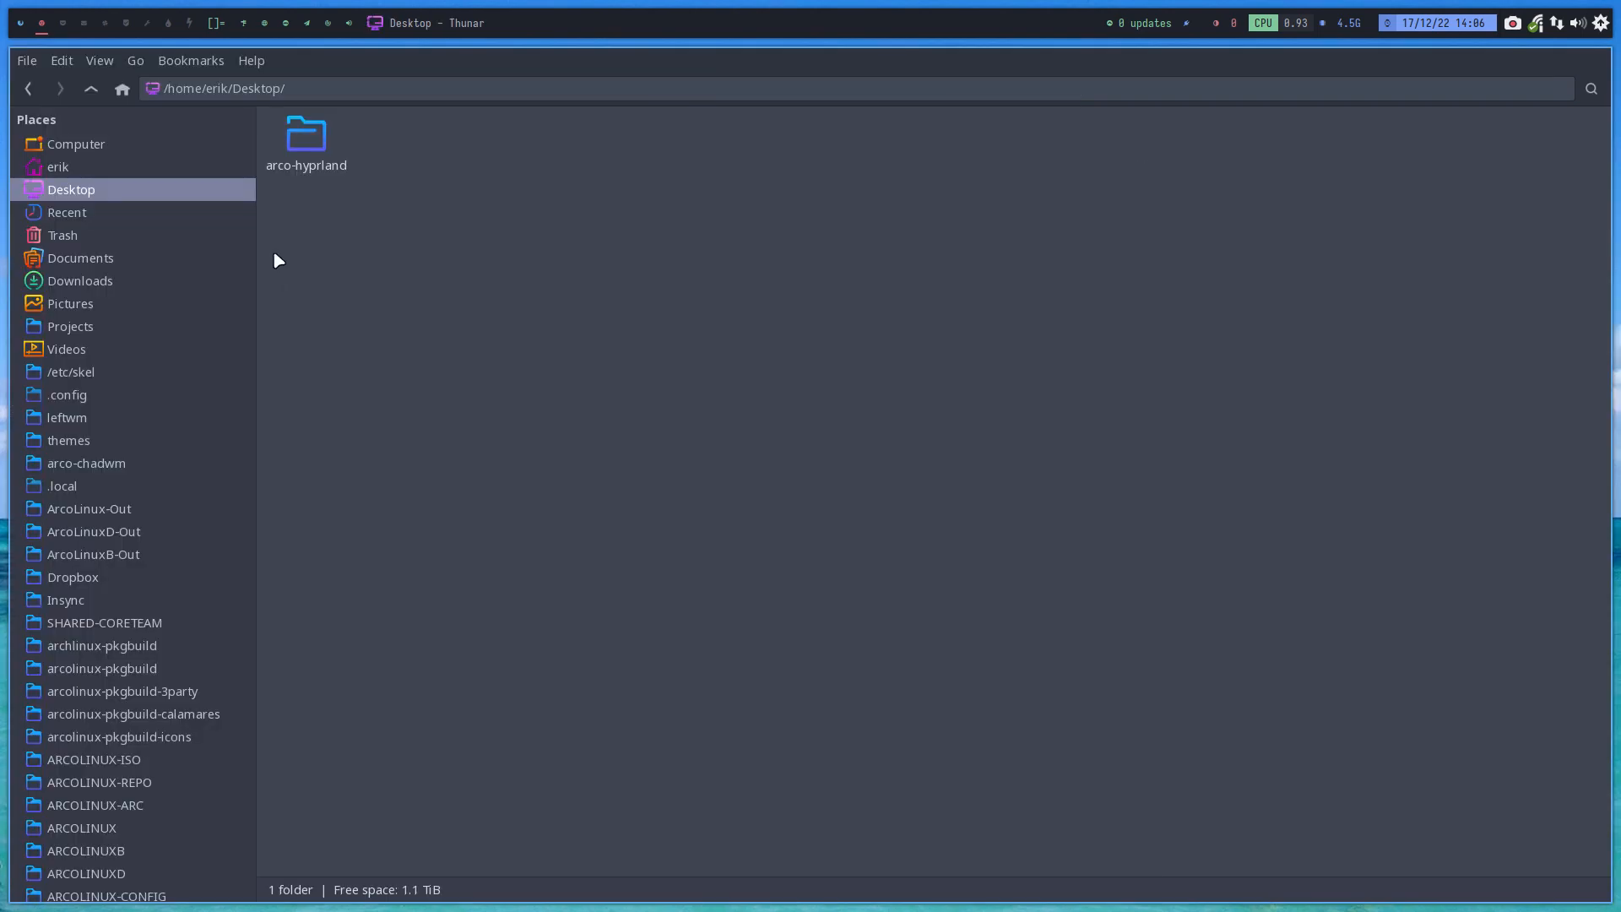
double_click(306, 133)
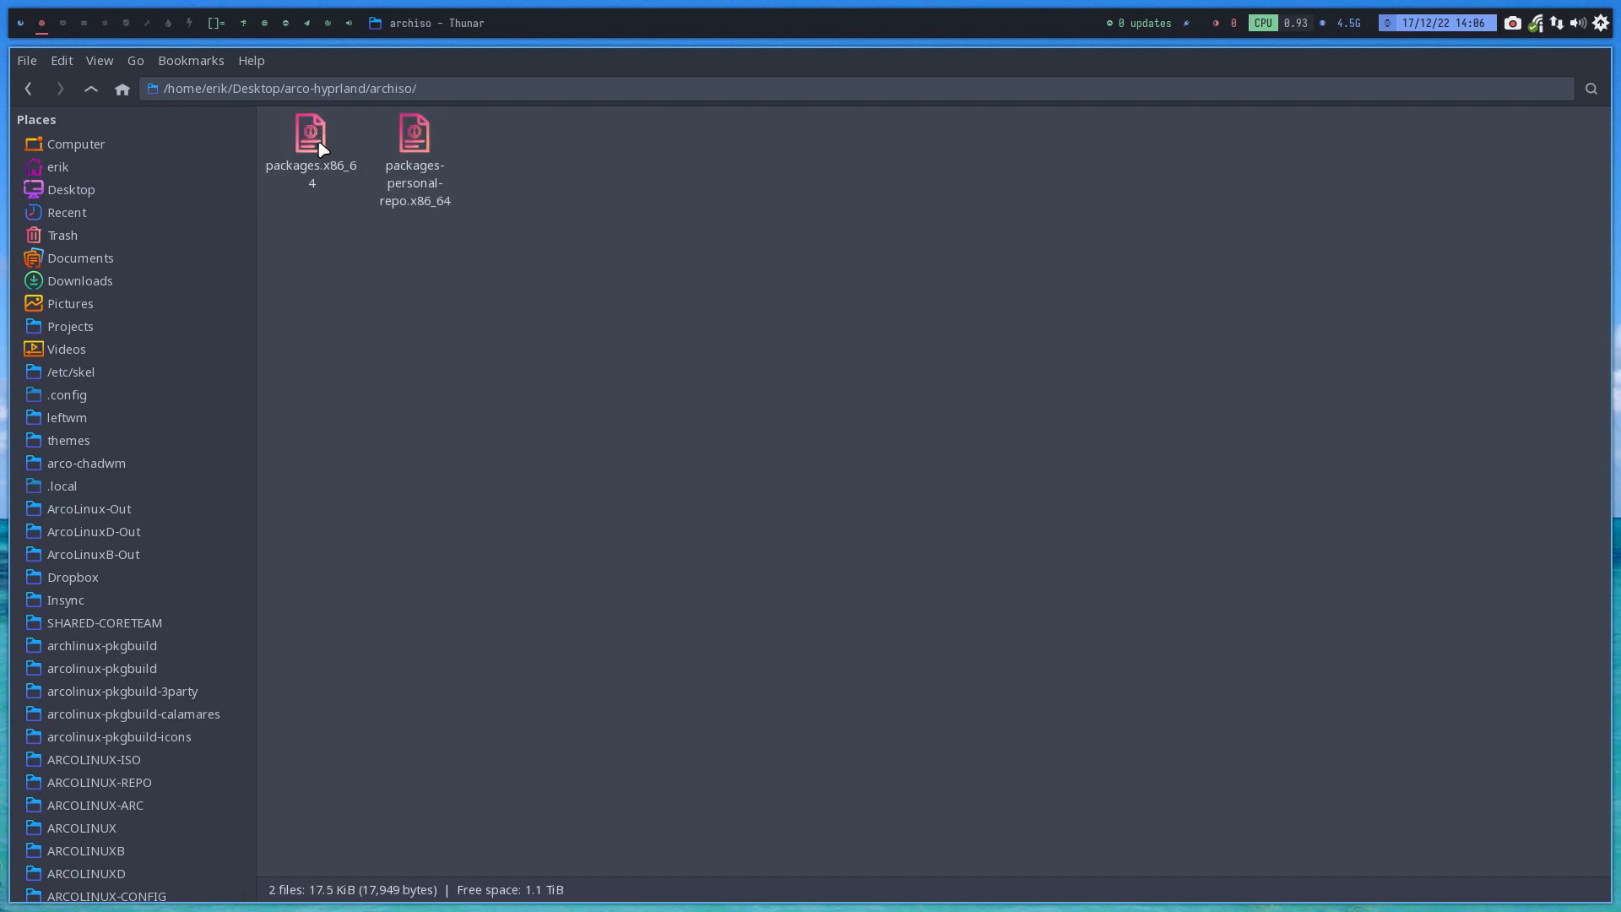
double_click(311, 135)
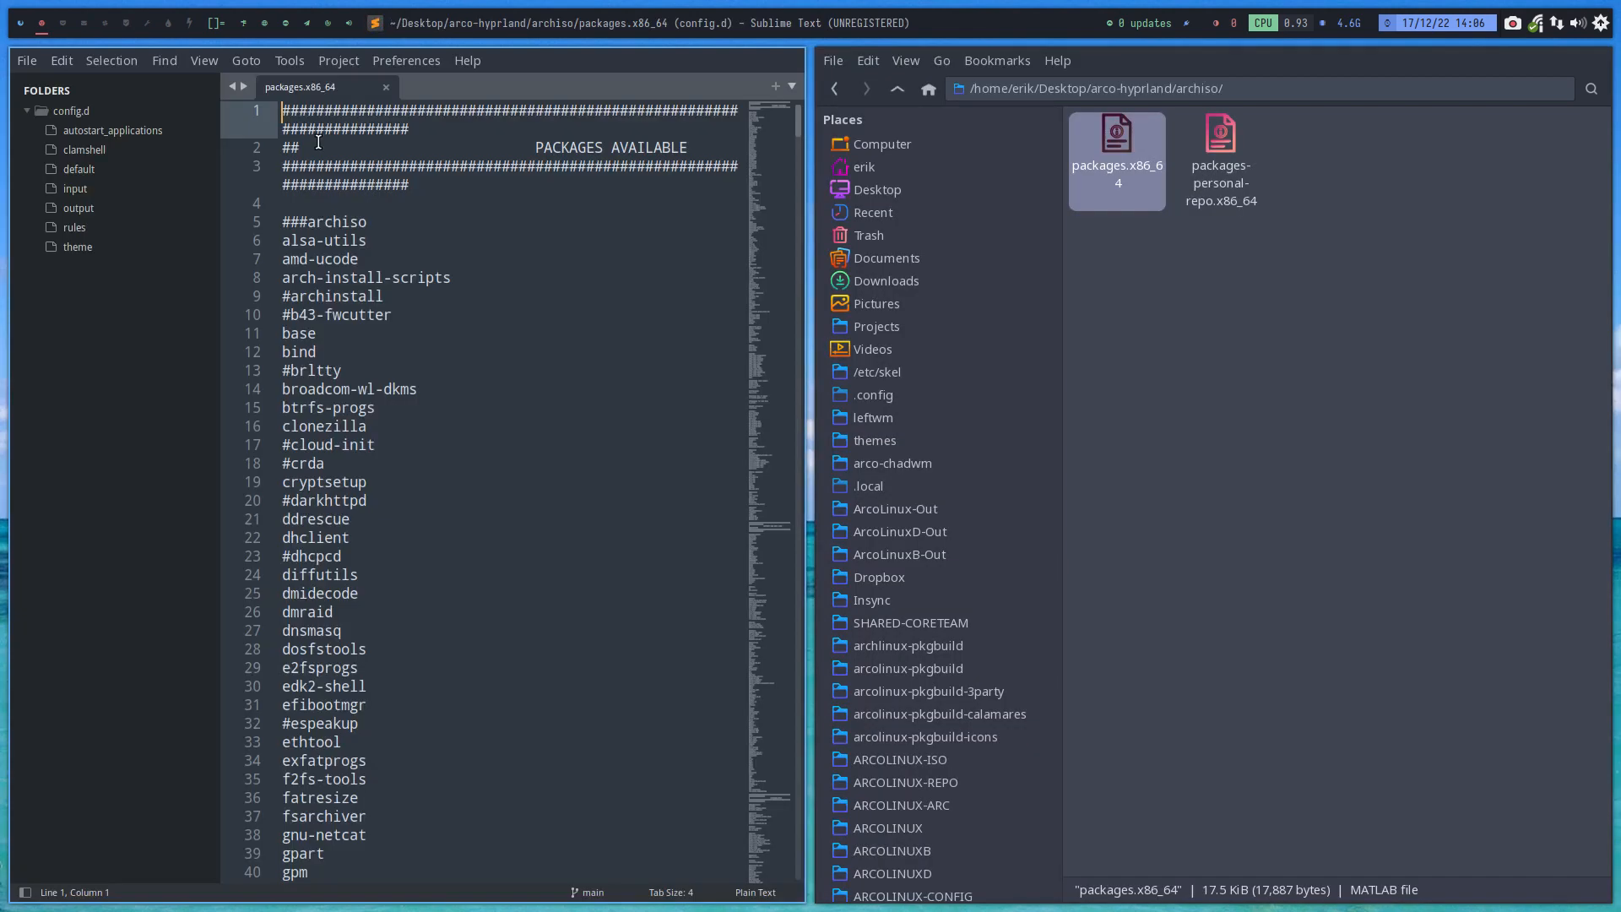
Search packages.x86_64 for 'vivald' and review the three commented-out #vivaldi lines
type("vivald")
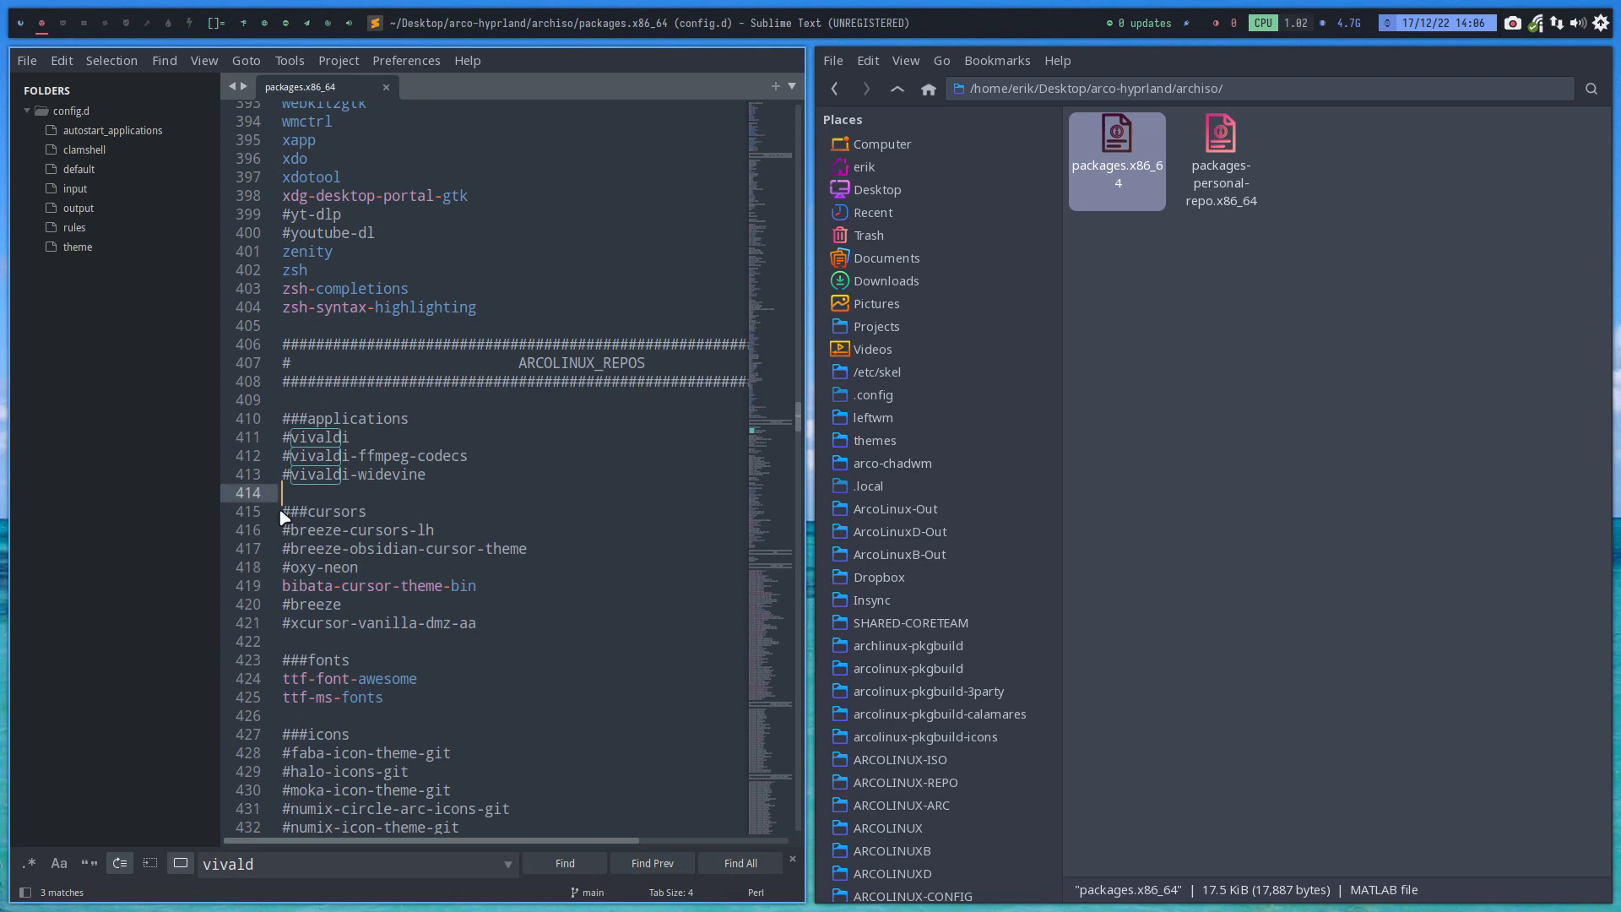
mouse_move(384, 559)
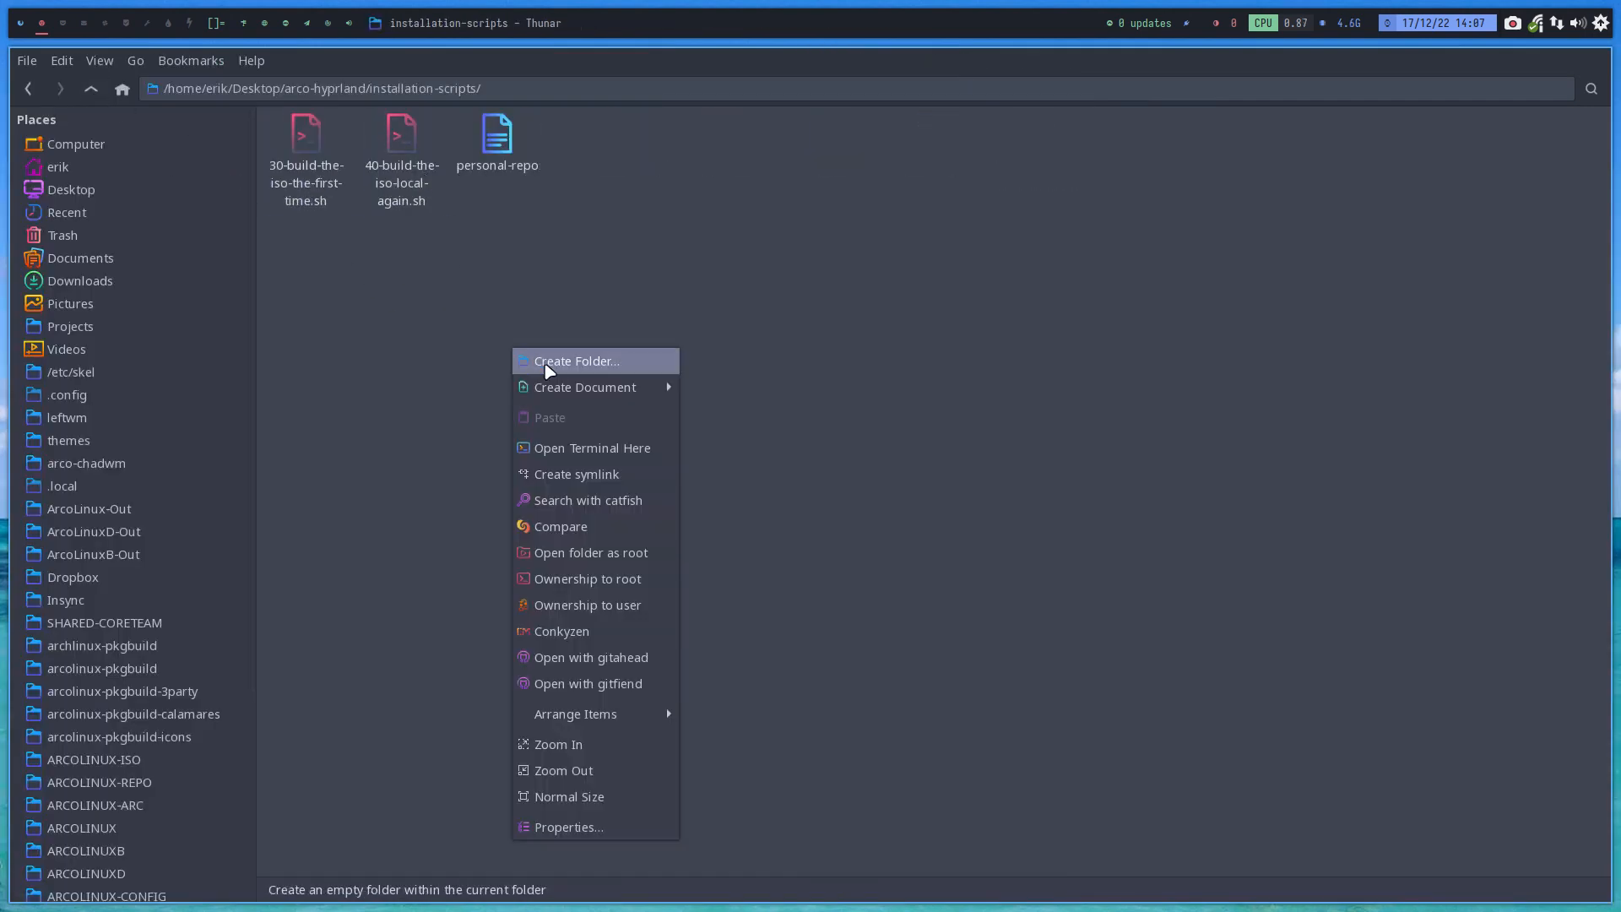
Run ./40-build-the-iso-local-again.sh in a terminal from installation-scripts to build the Hyprland ISO
left_click(591, 447)
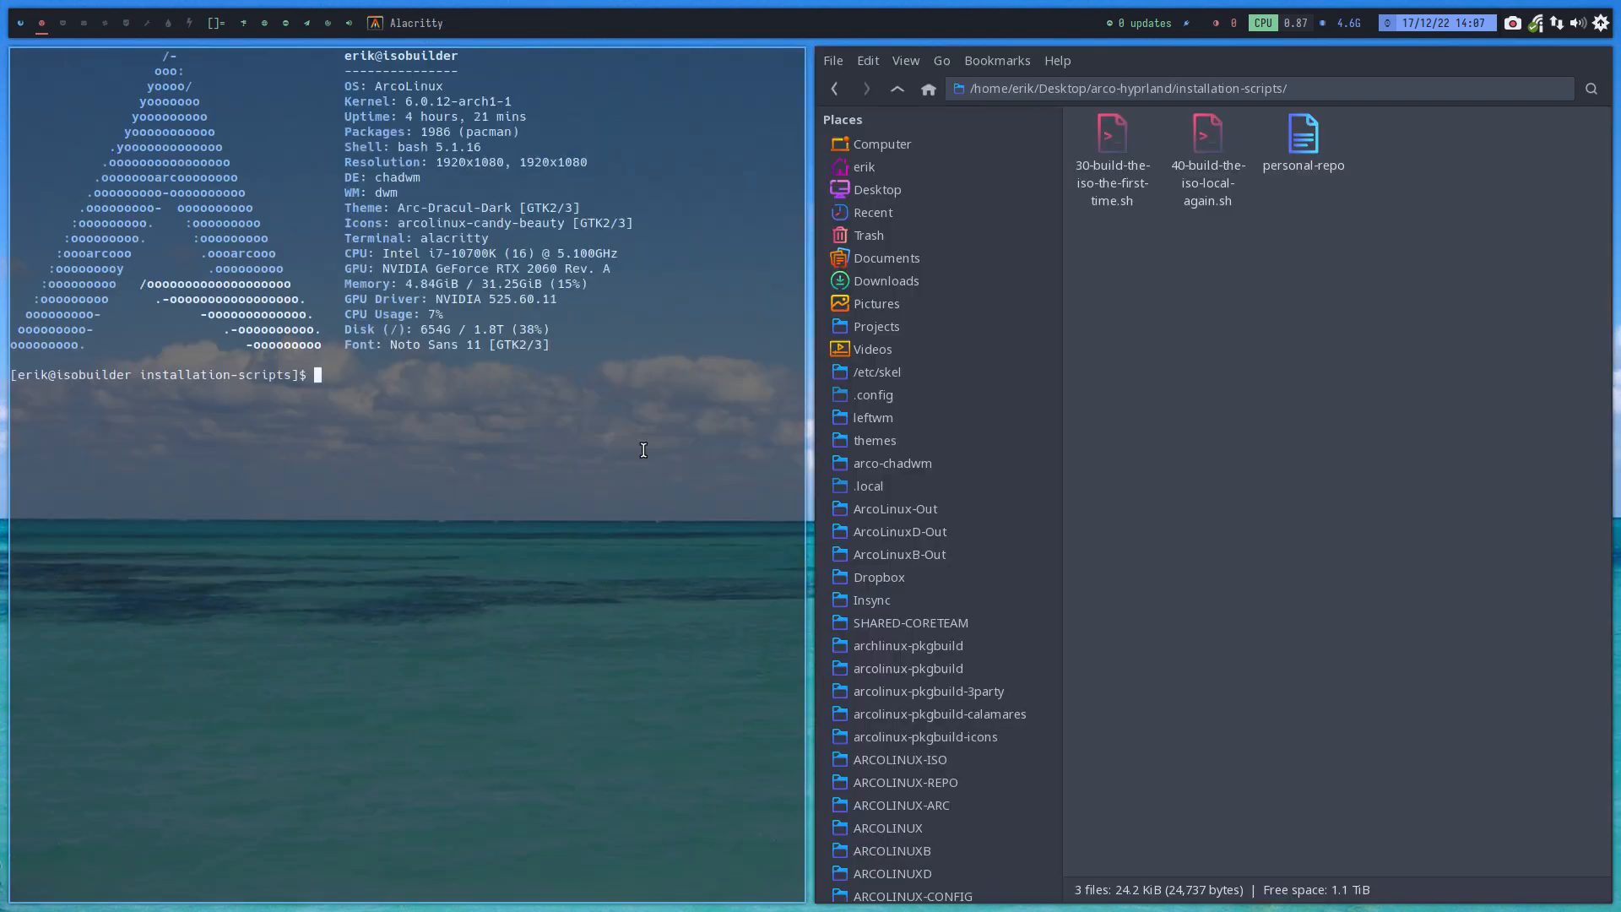
type("./")
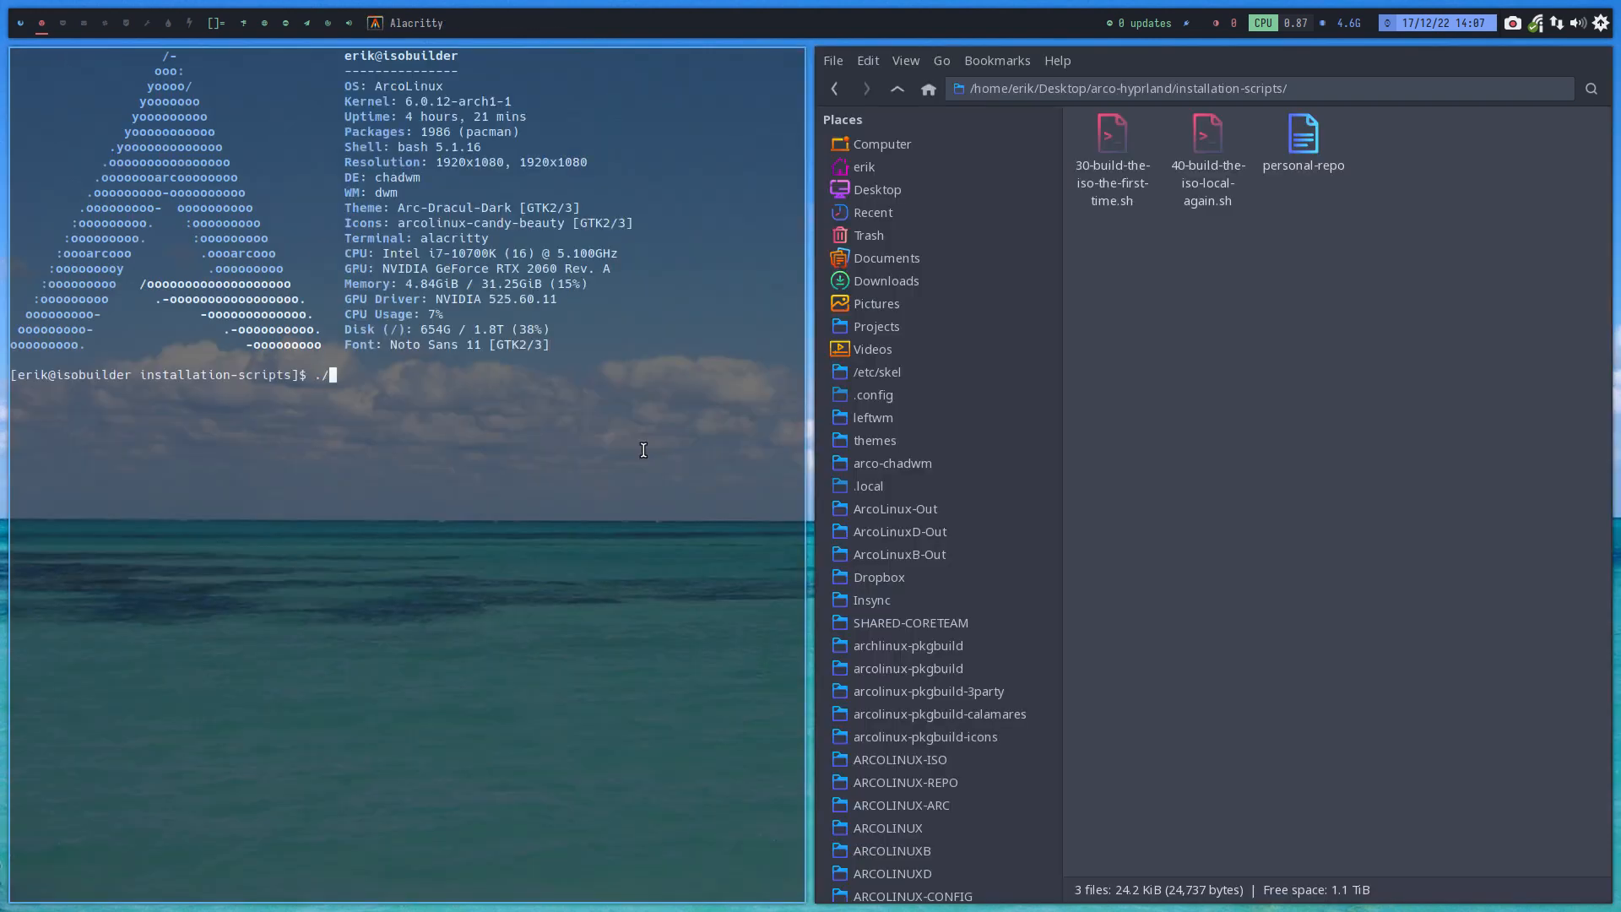
type("gain.sh")
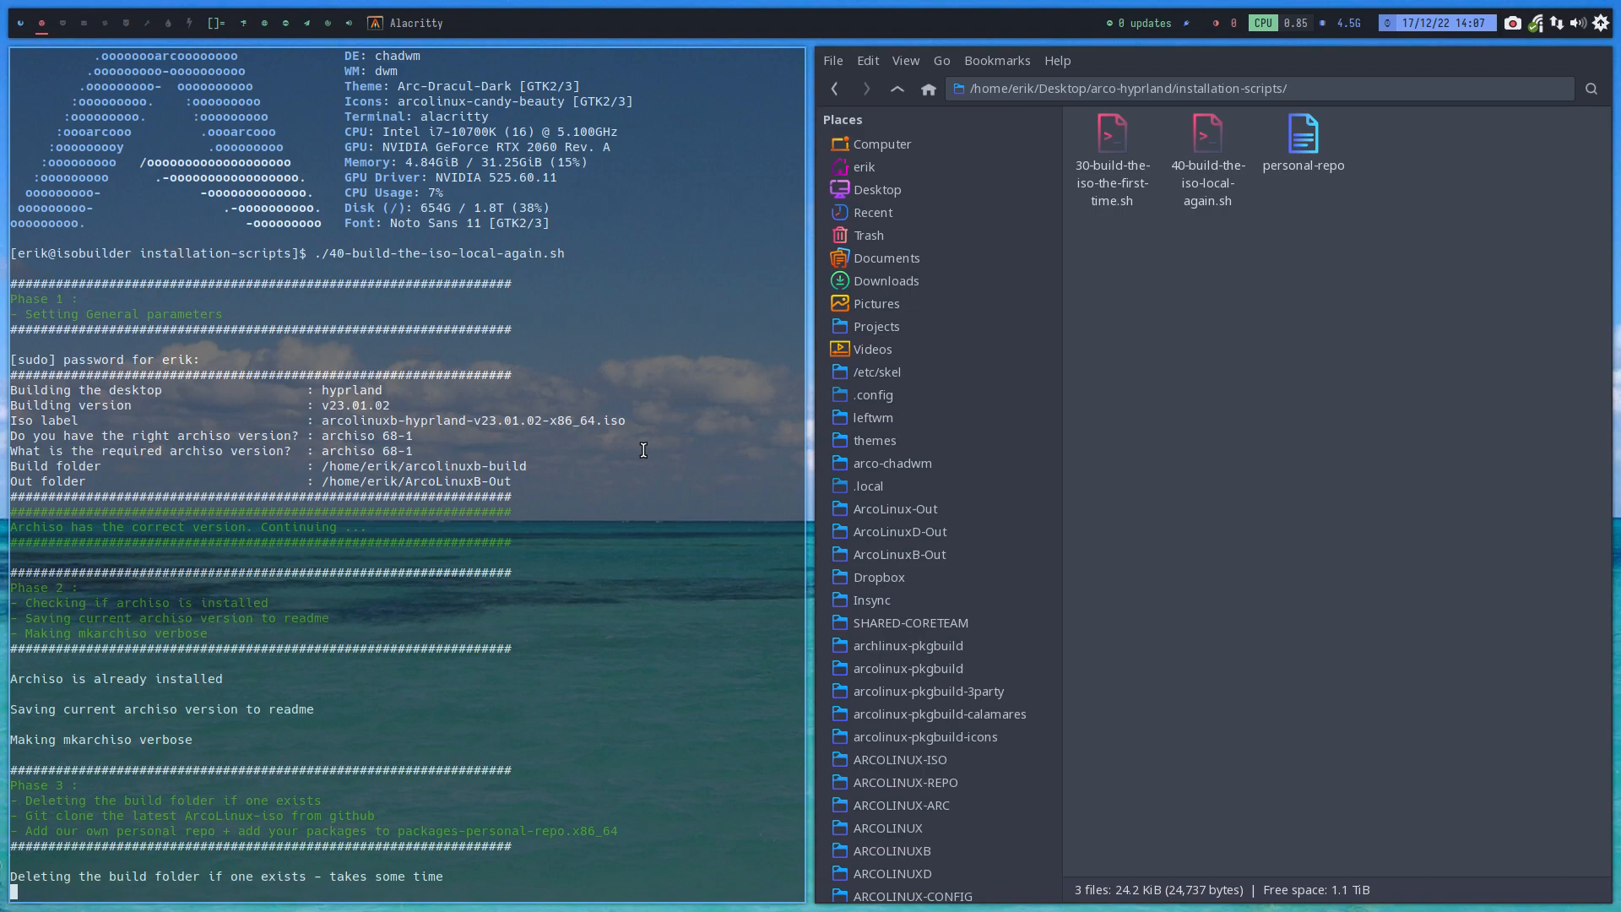
scroll("down", 3)
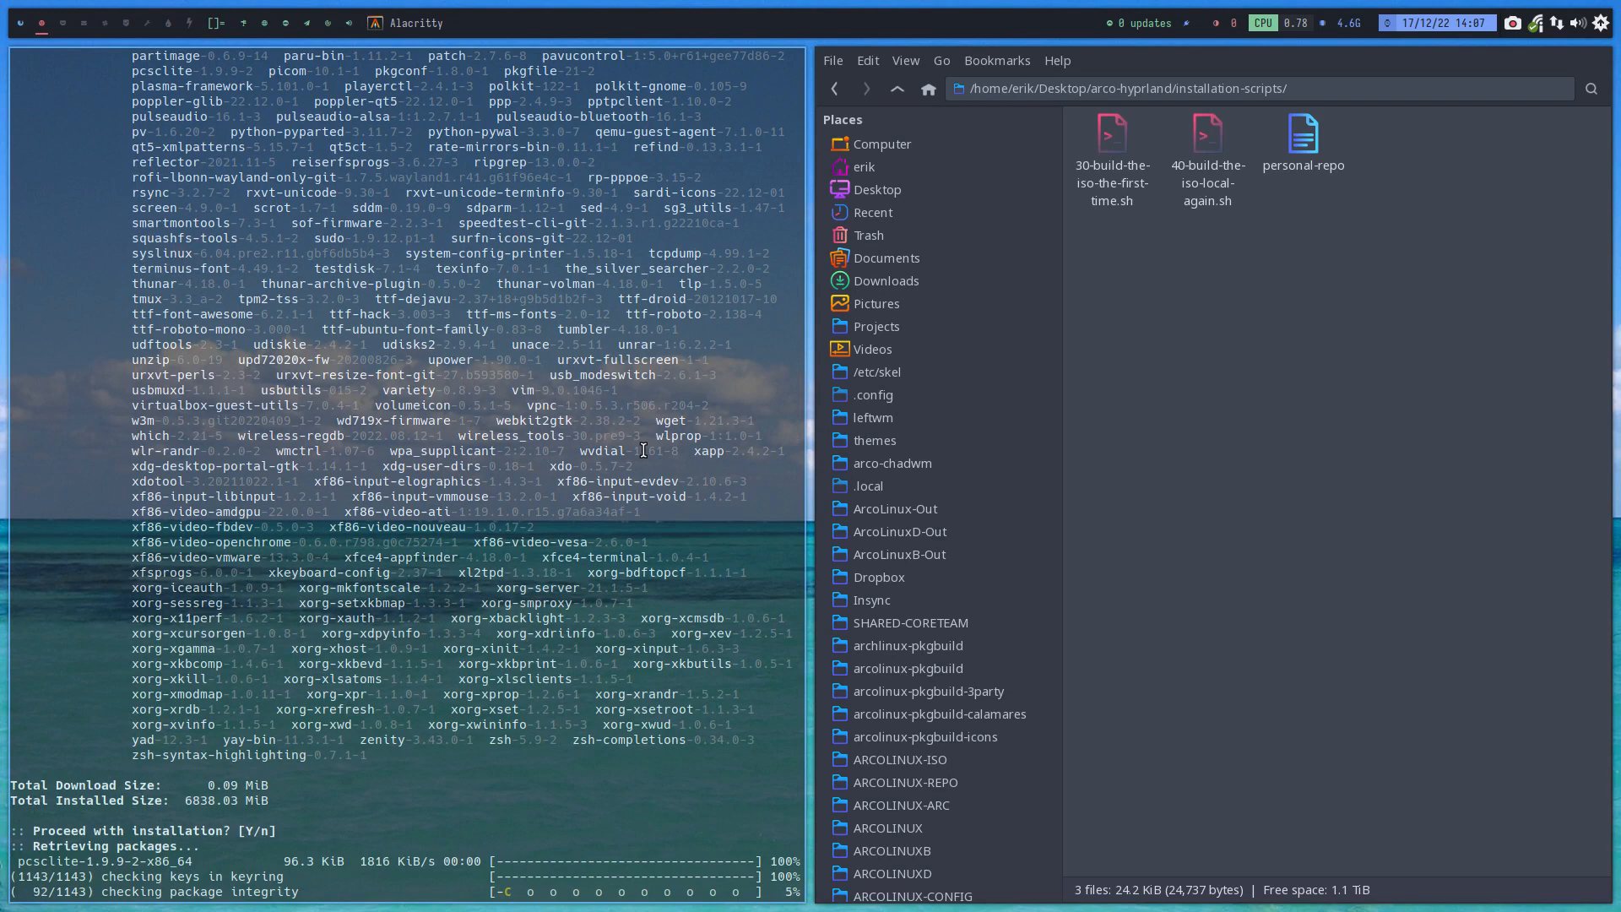
Go to the home folder in Thunar and enter the ArcoLinuxB-Out output folder
left_click(863, 167)
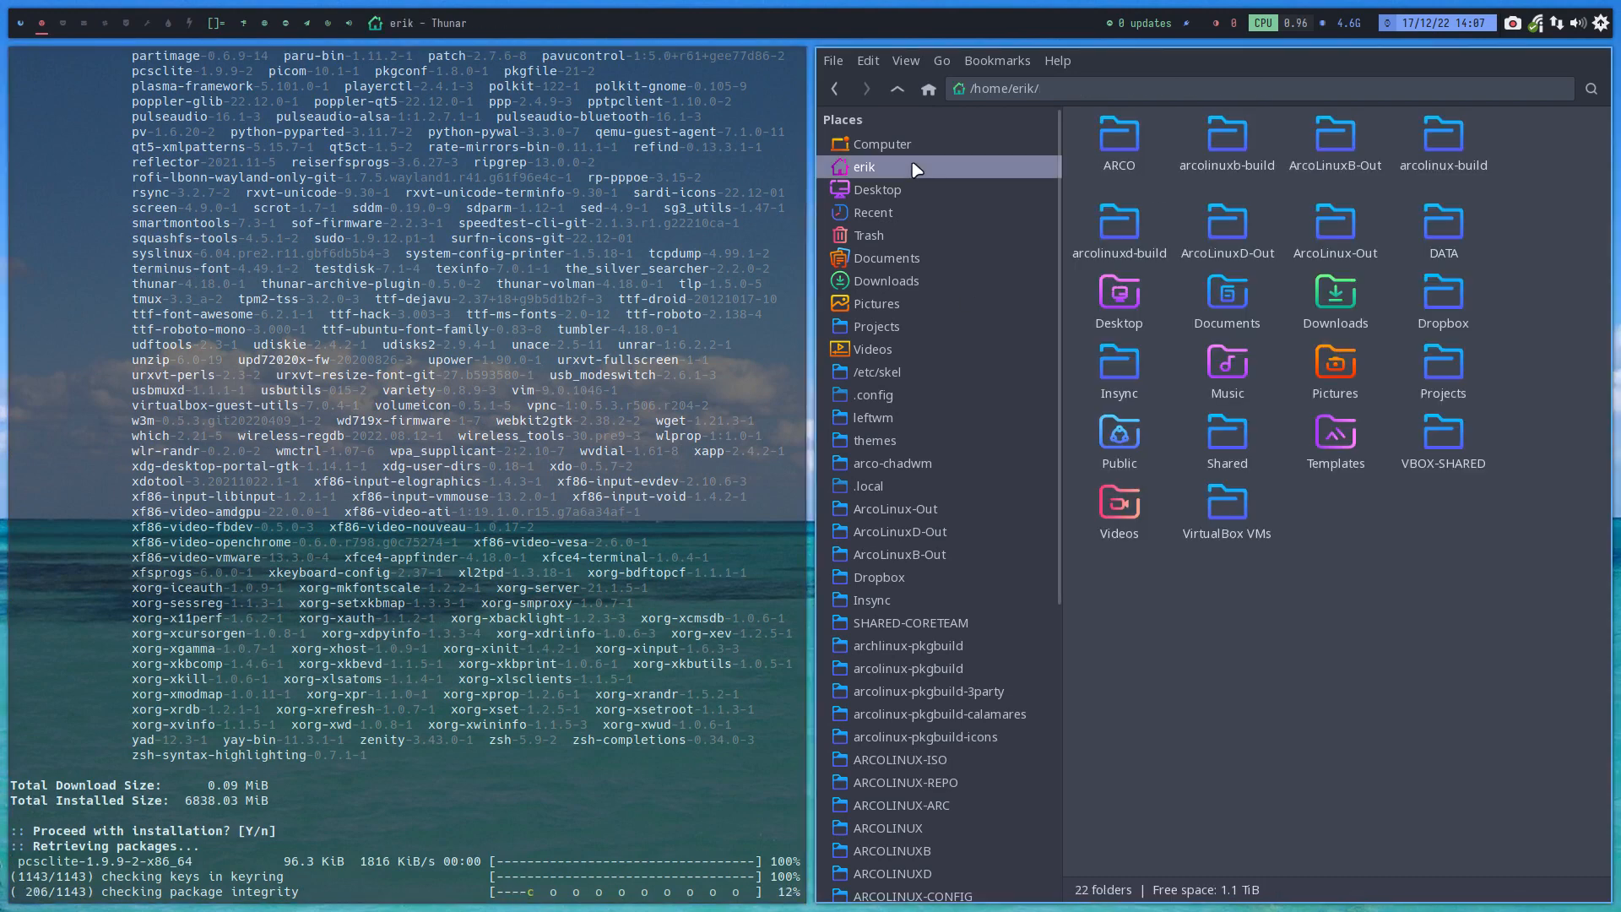
left_click(1334, 140)
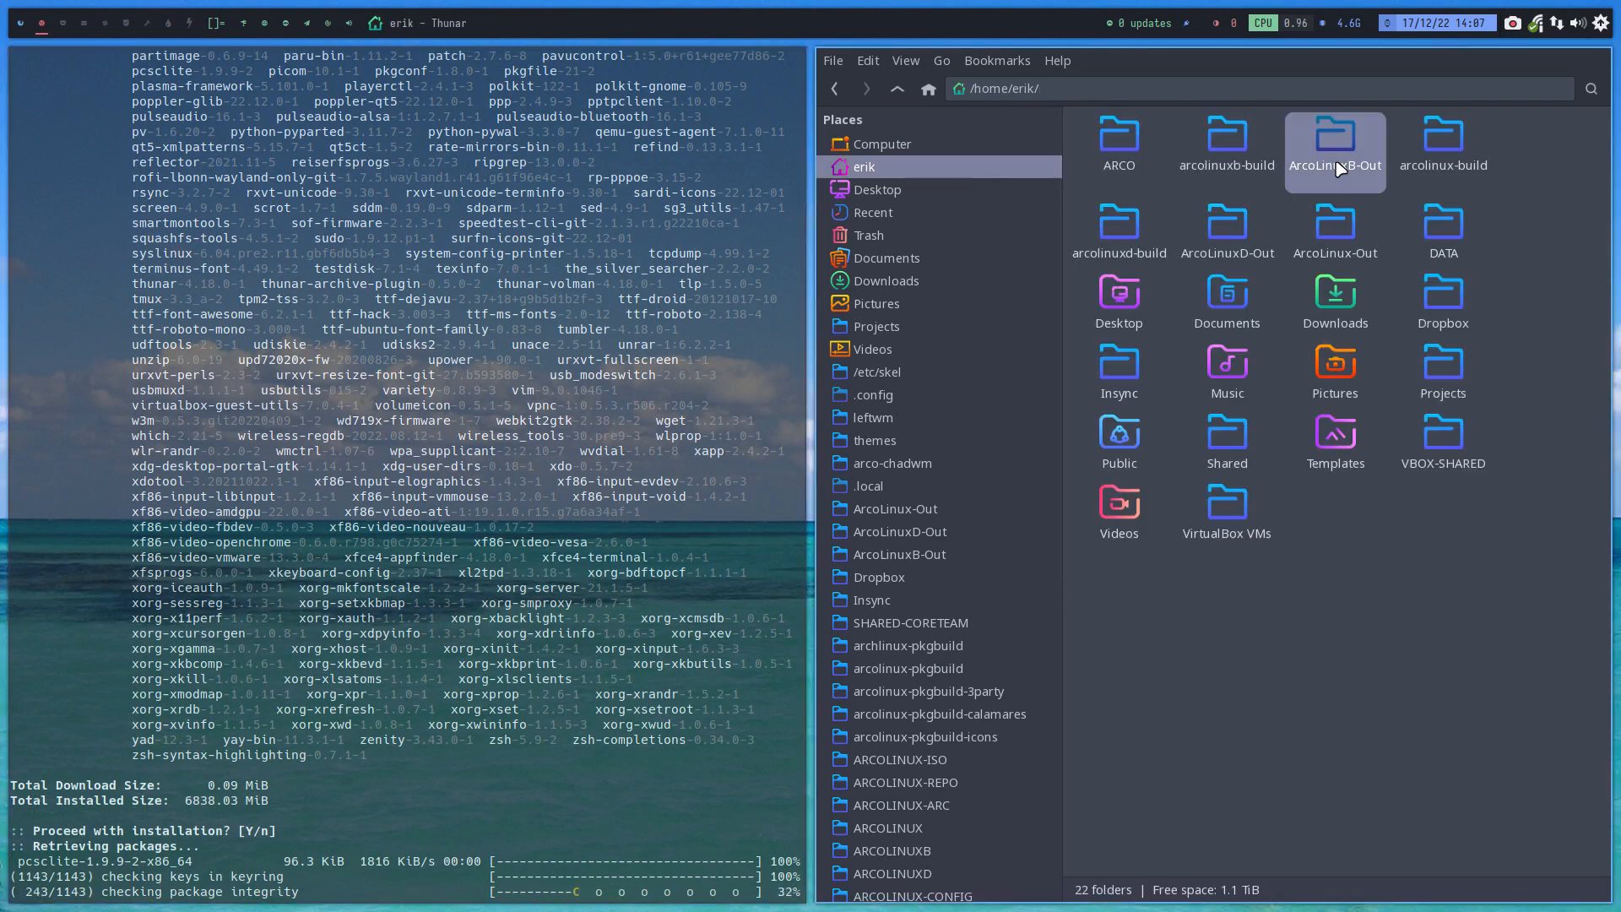
double_click(1334, 140)
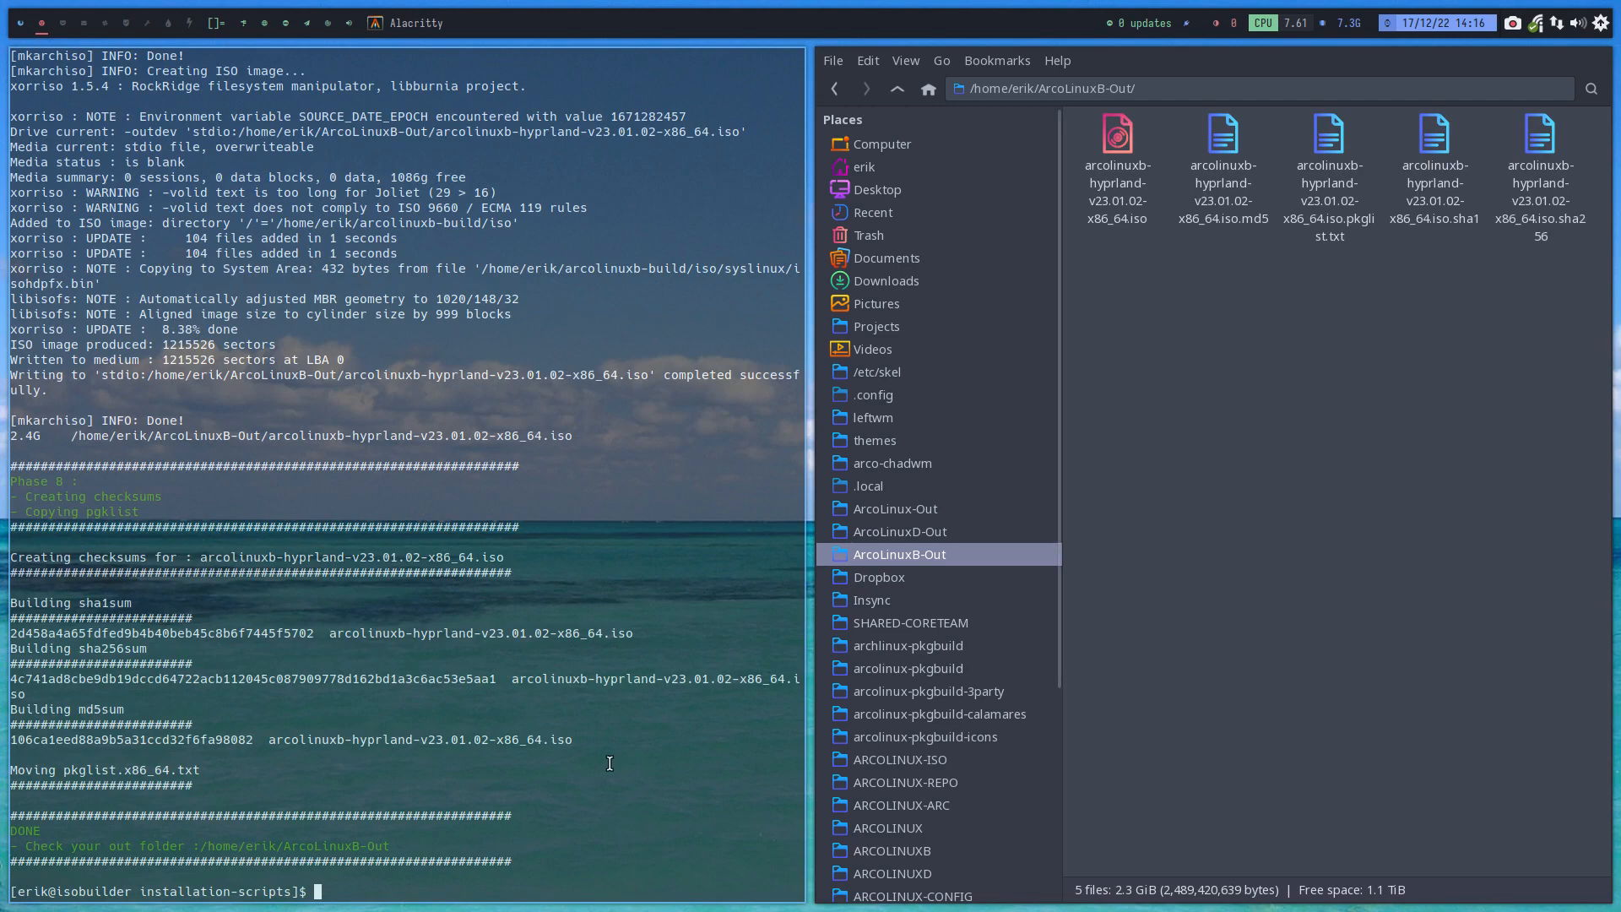
mouse_move(547, 718)
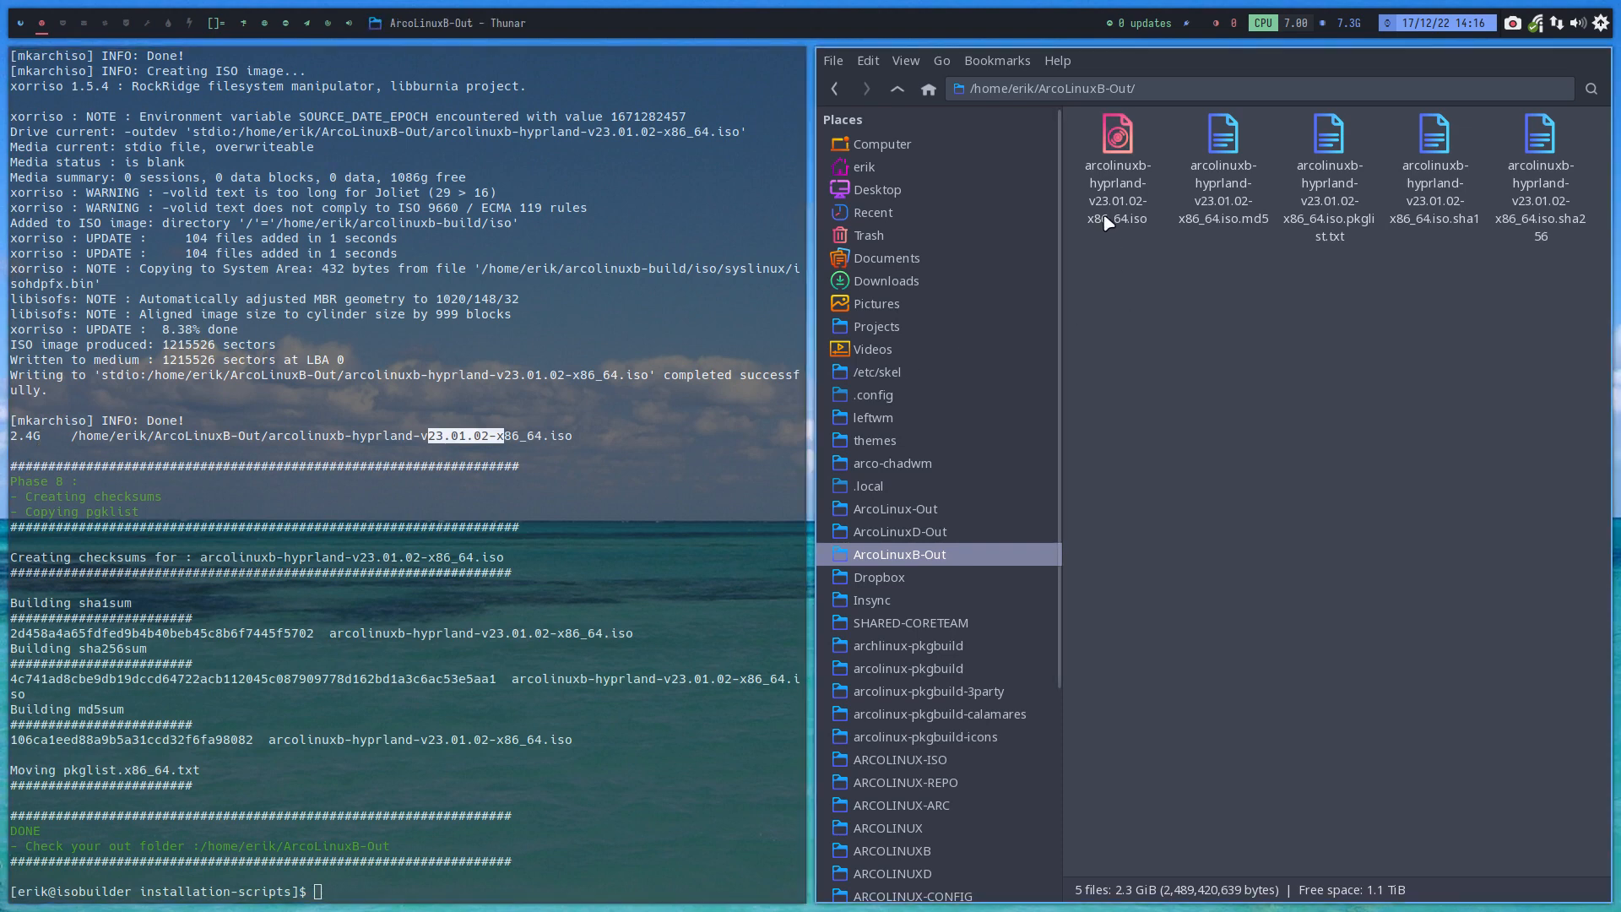
Load the arcolinuxb-hyprland ISO's .pkglist.txt from ArcoLinuxB-Out into Sublime Text
left_click(1329, 166)
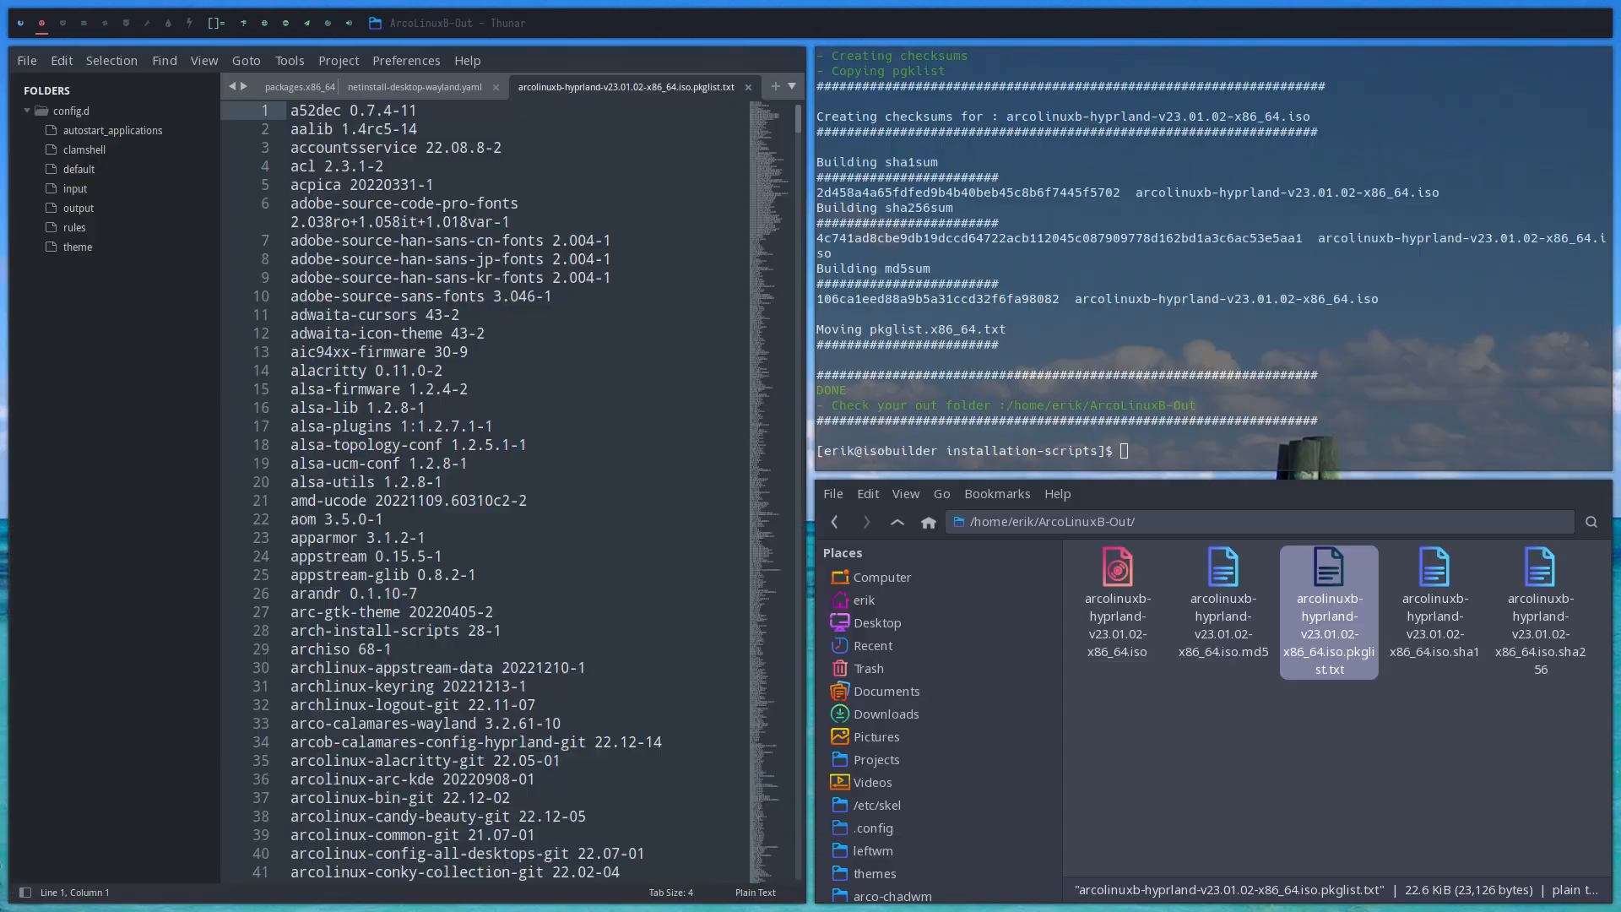
scroll("down", 3)
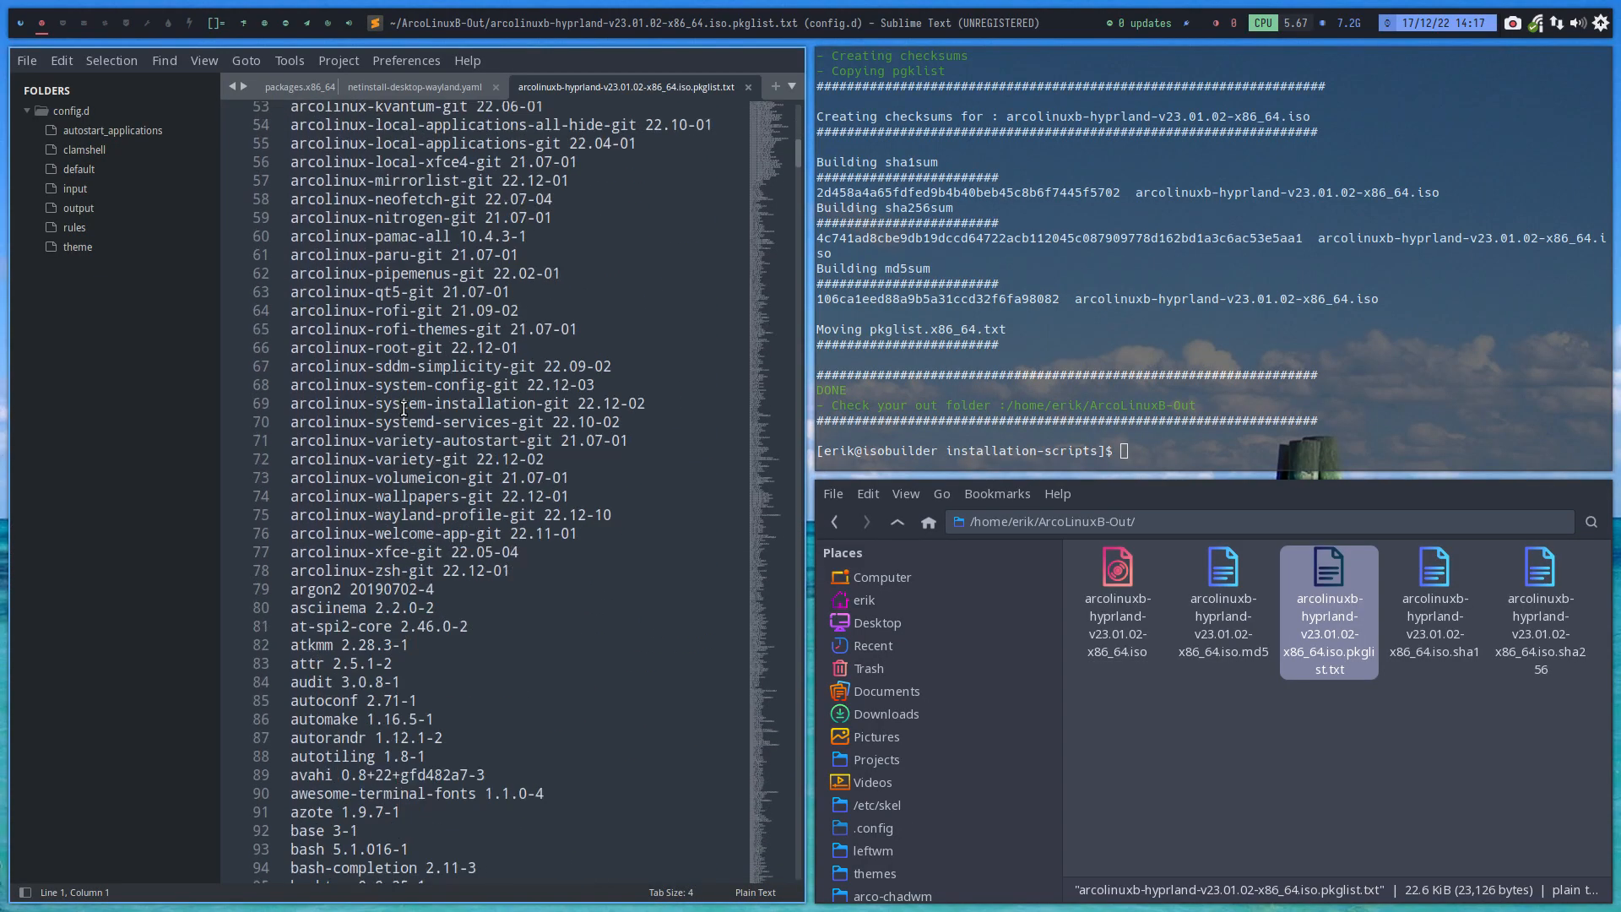
scroll("down", 3)
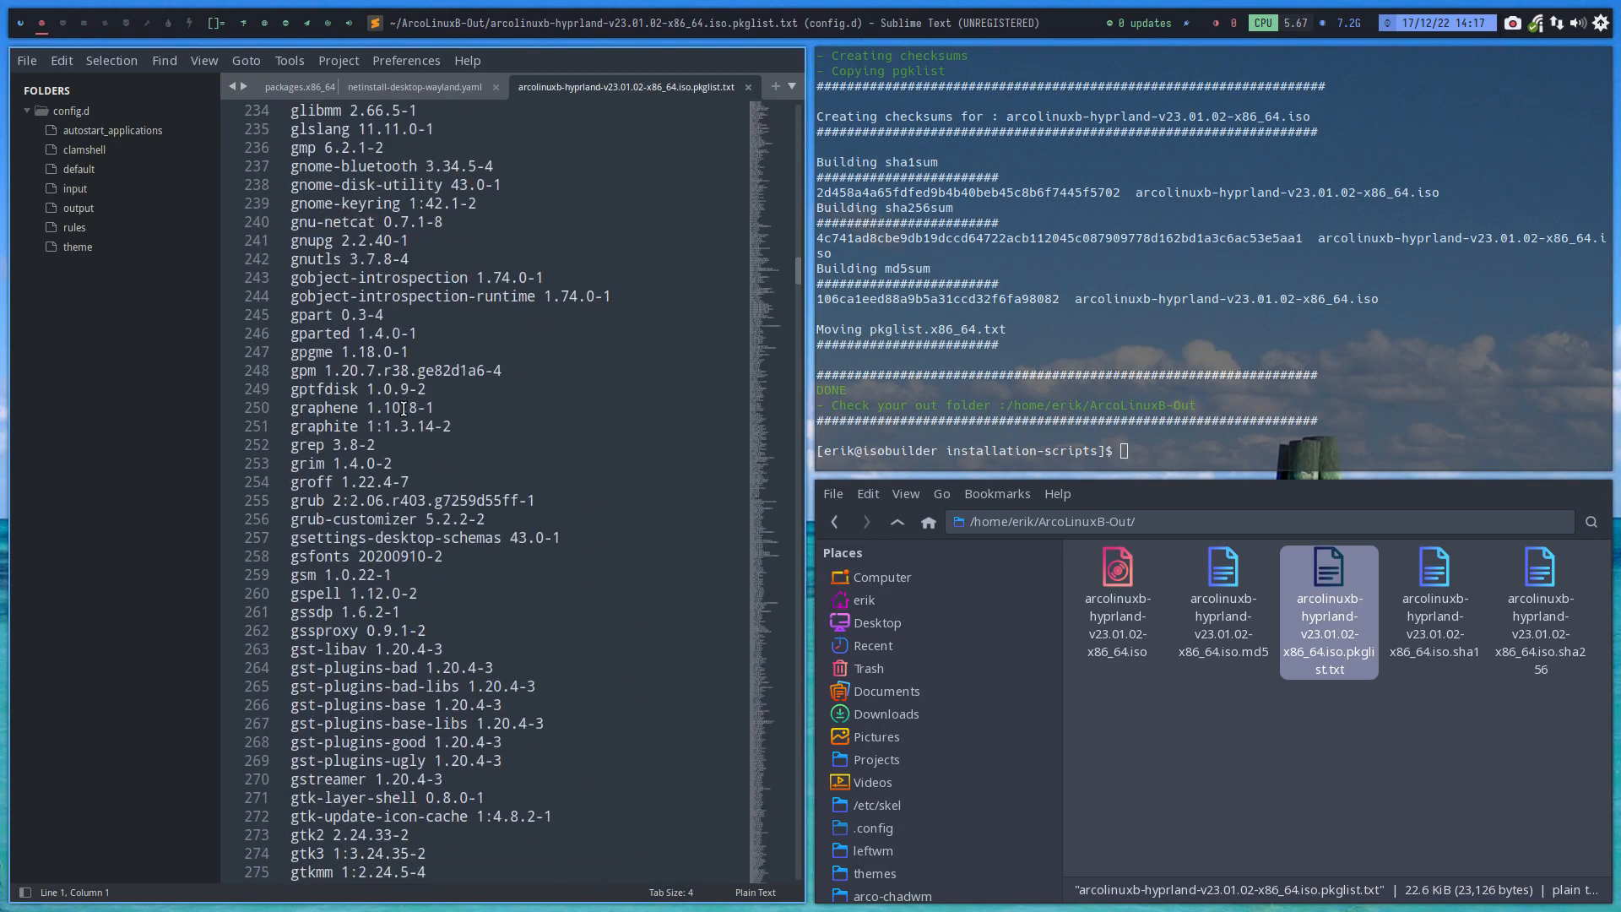
scroll("down", 3)
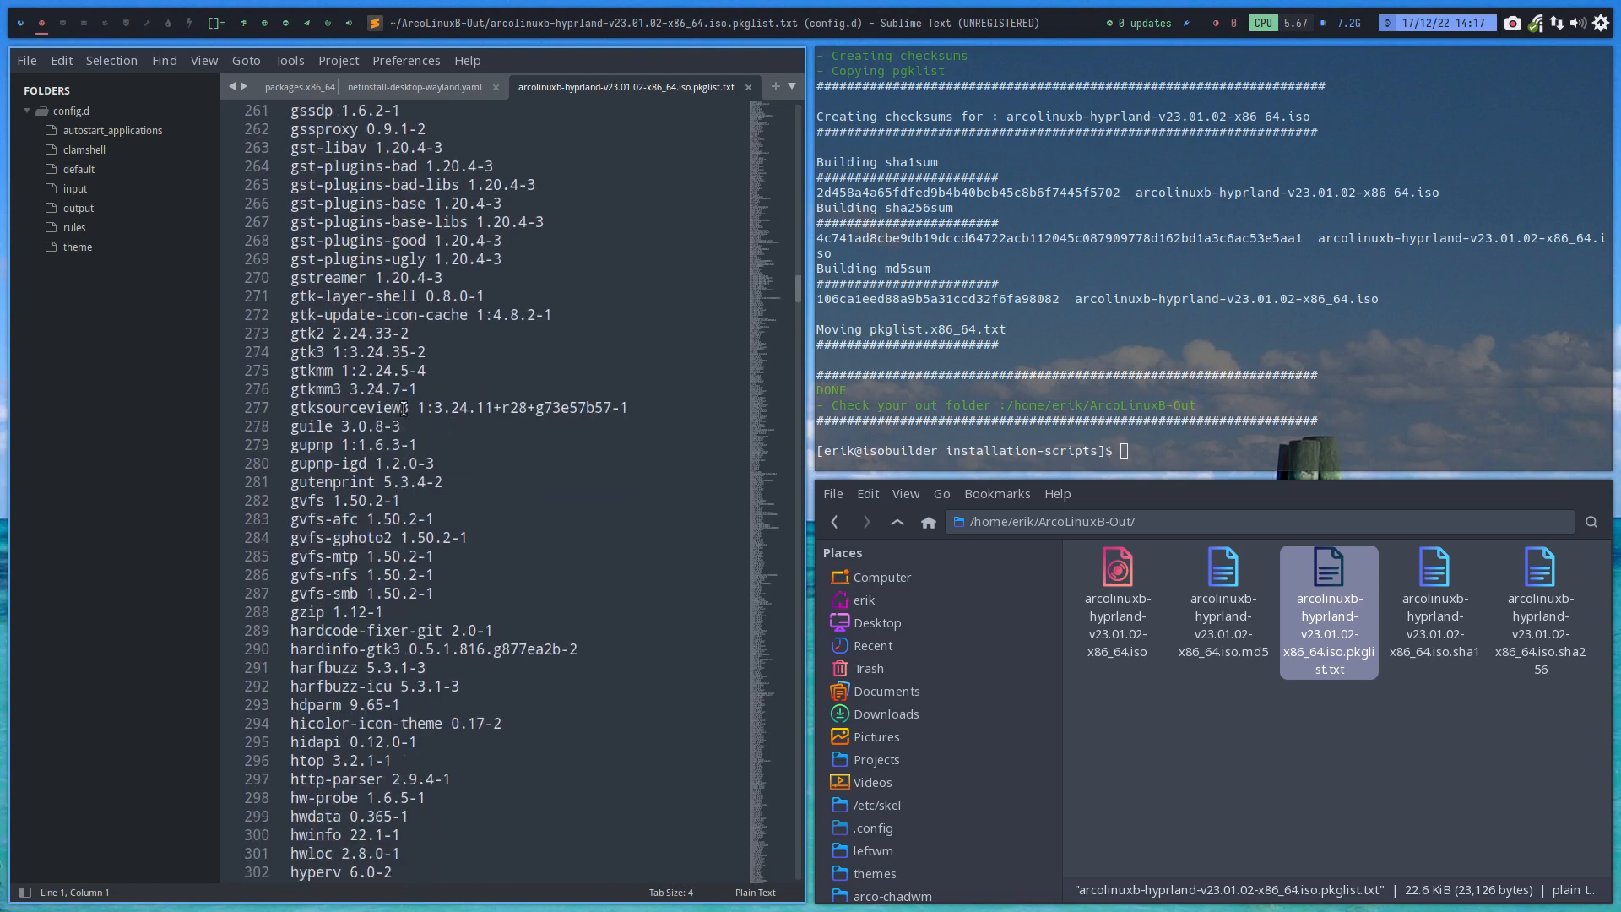